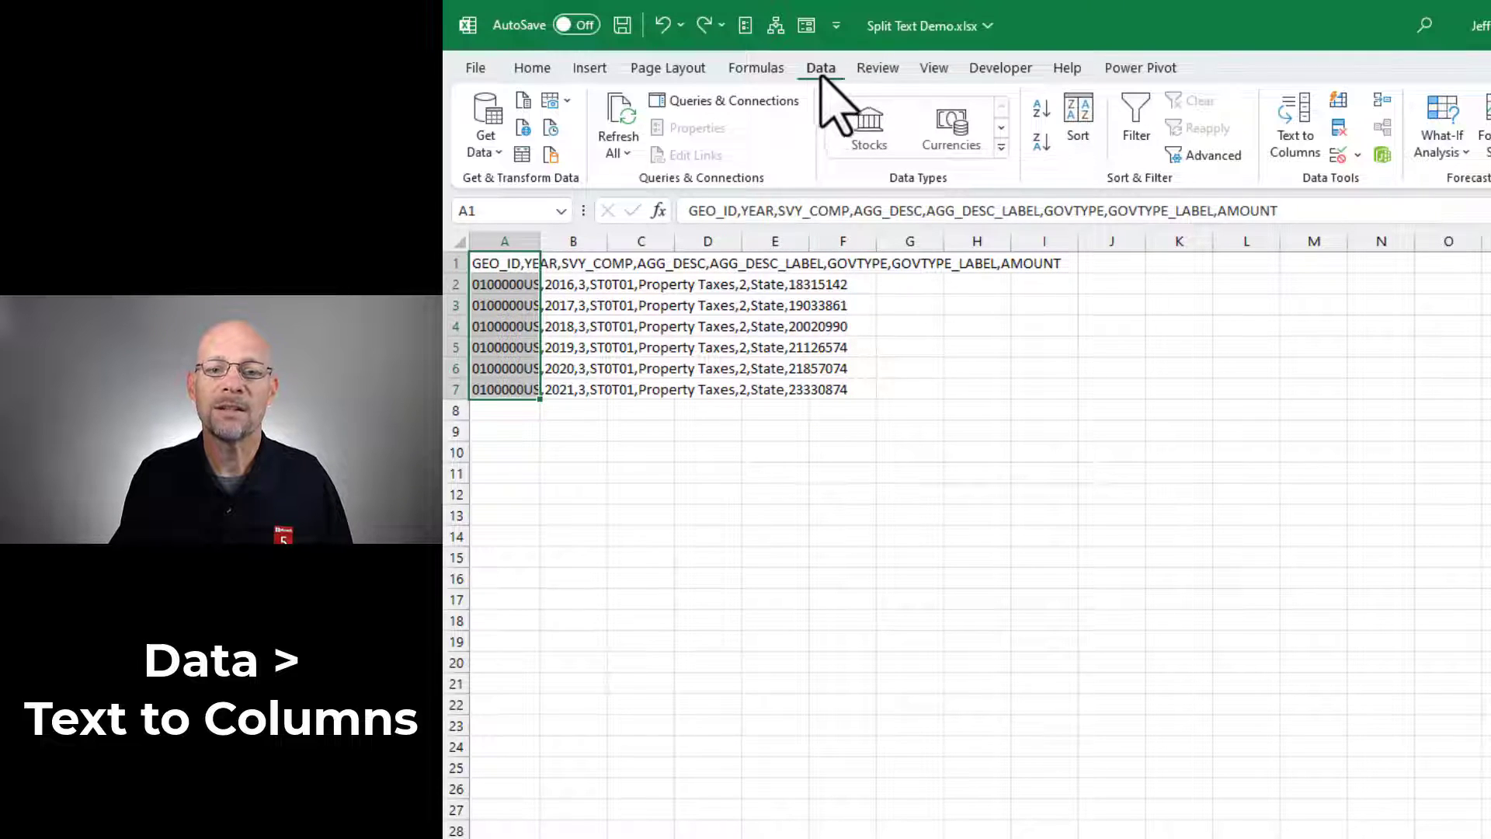
mouse_move(1294, 128)
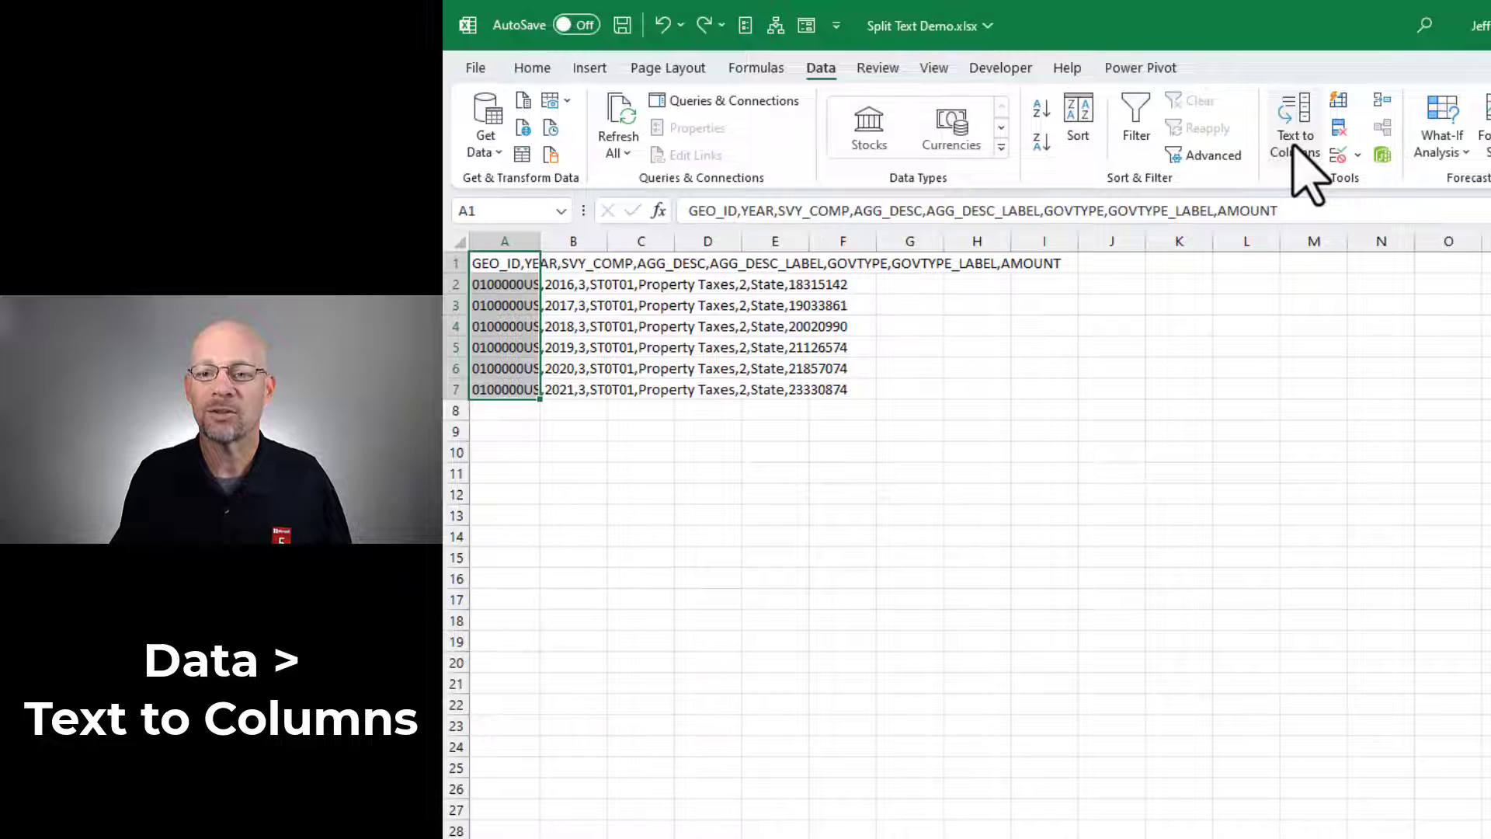
Launch Data > Text to Columns on column A's comma-separated text.
left_click(1292, 128)
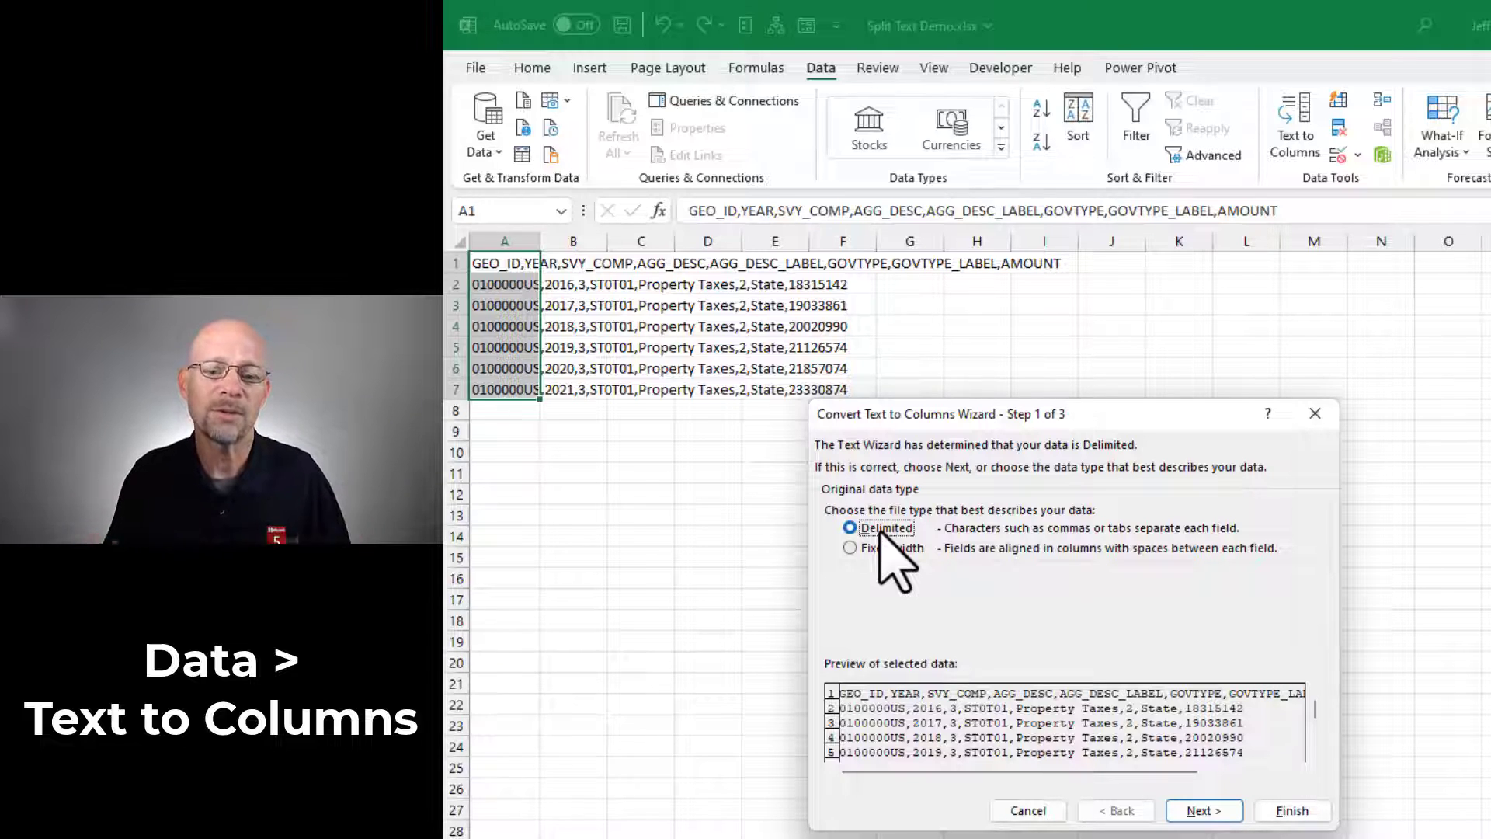
Choose Delimited splitting with Comma as the delimiter.
left_click(850, 546)
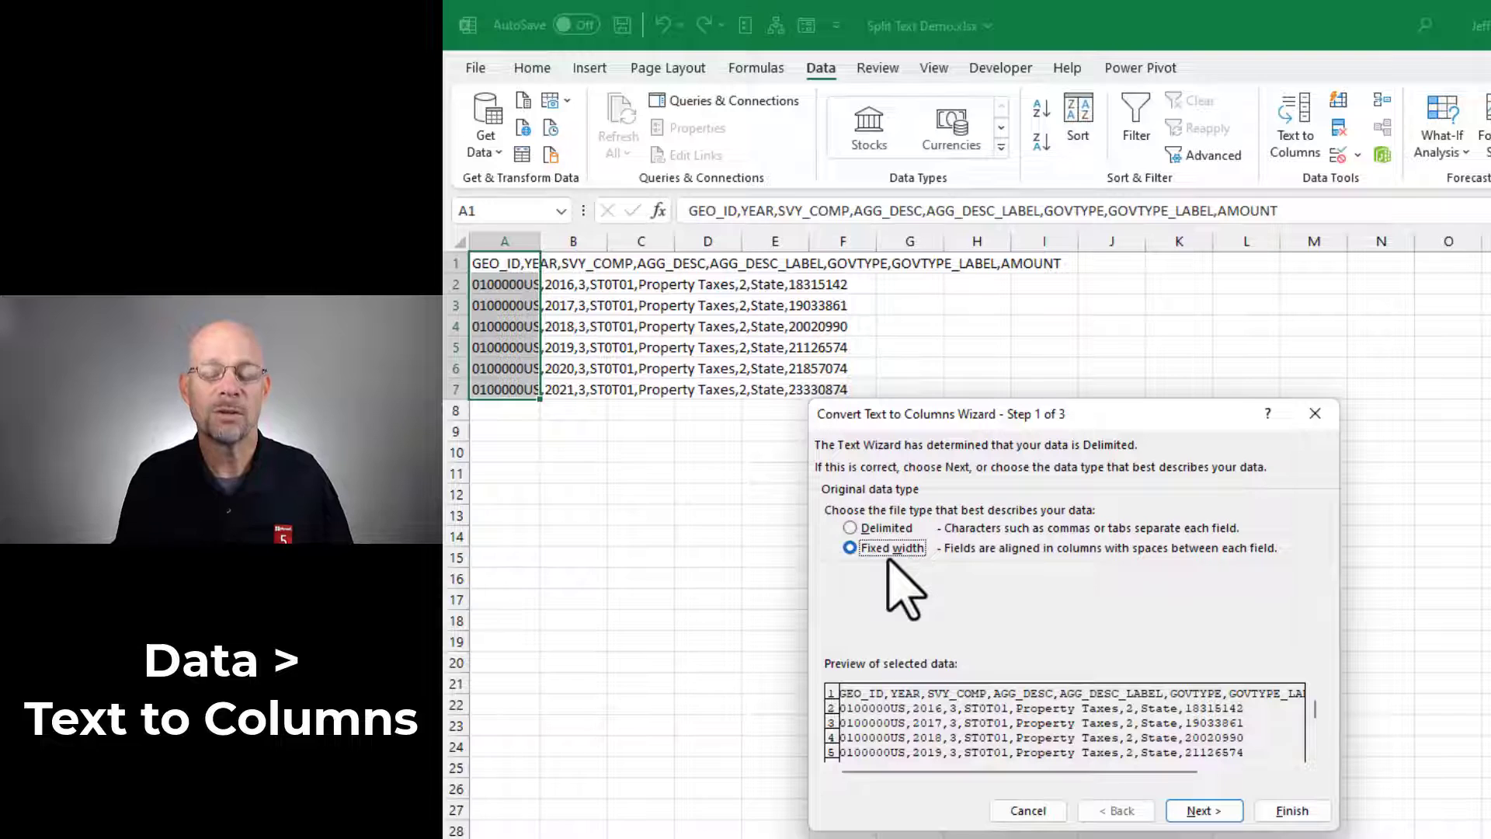
left_click(850, 528)
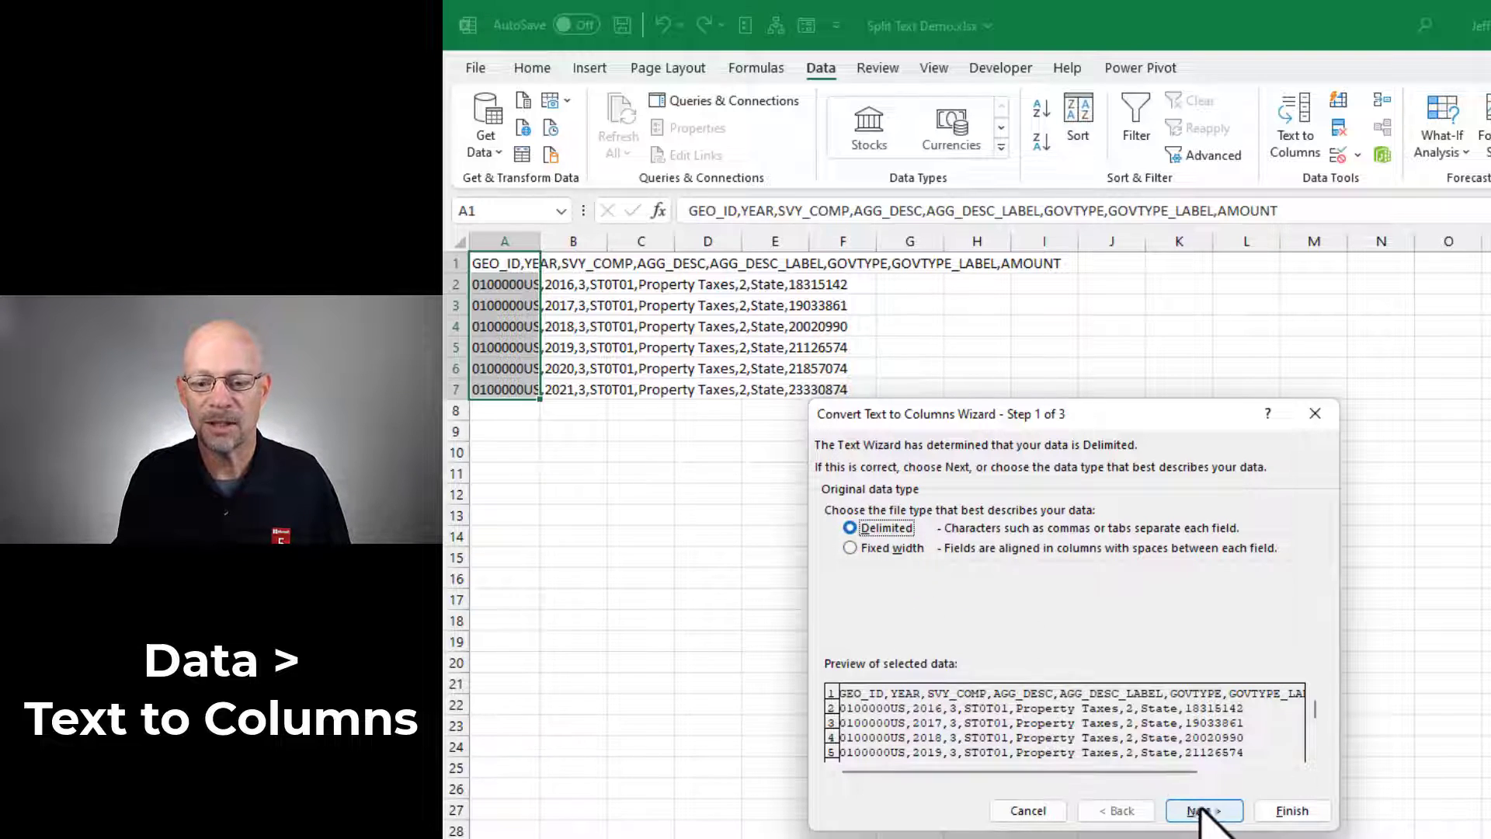
left_click(1203, 810)
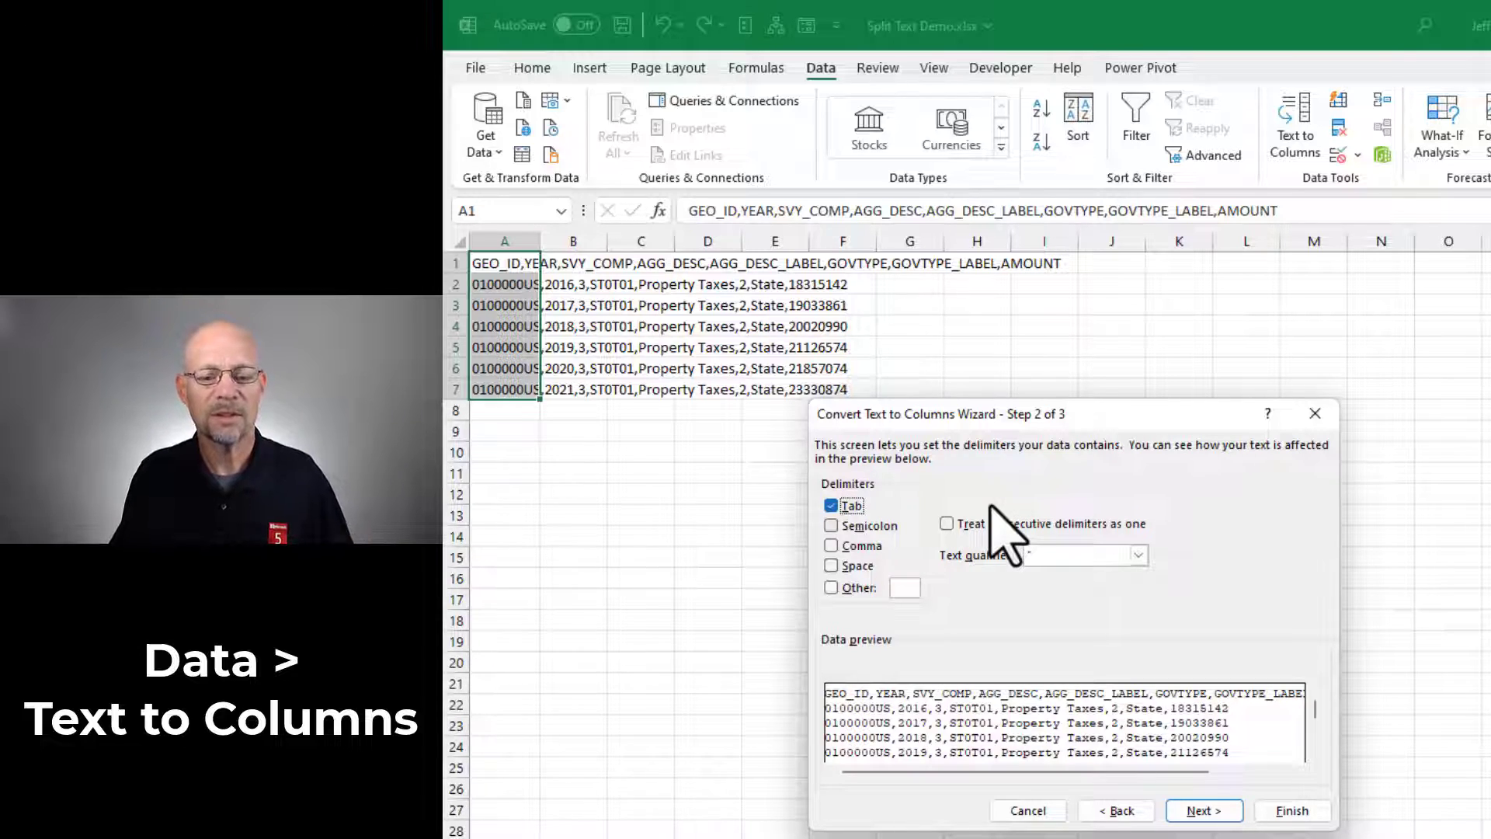
left_click(831, 526)
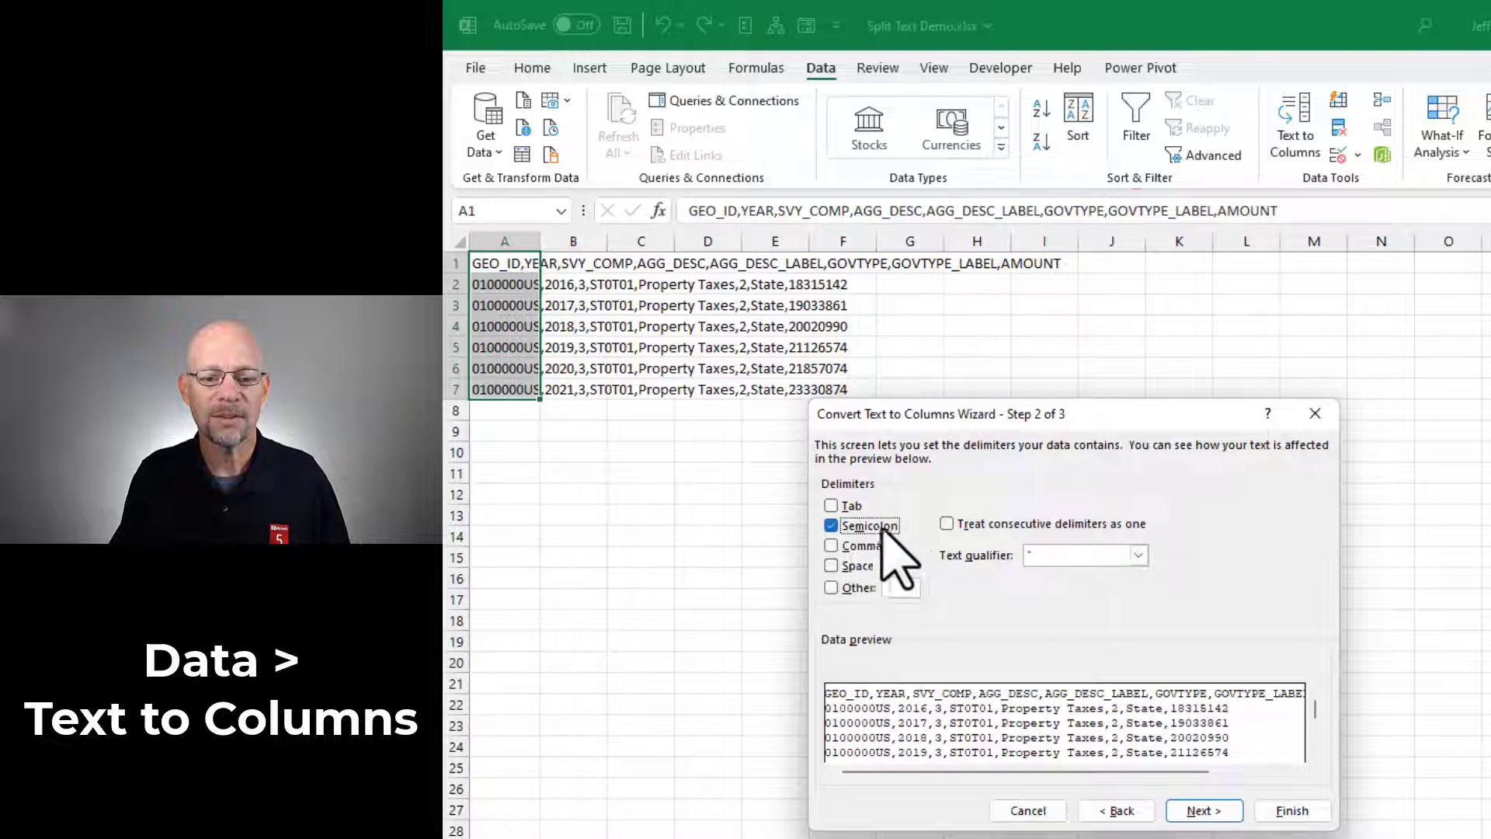
left_click(831, 545)
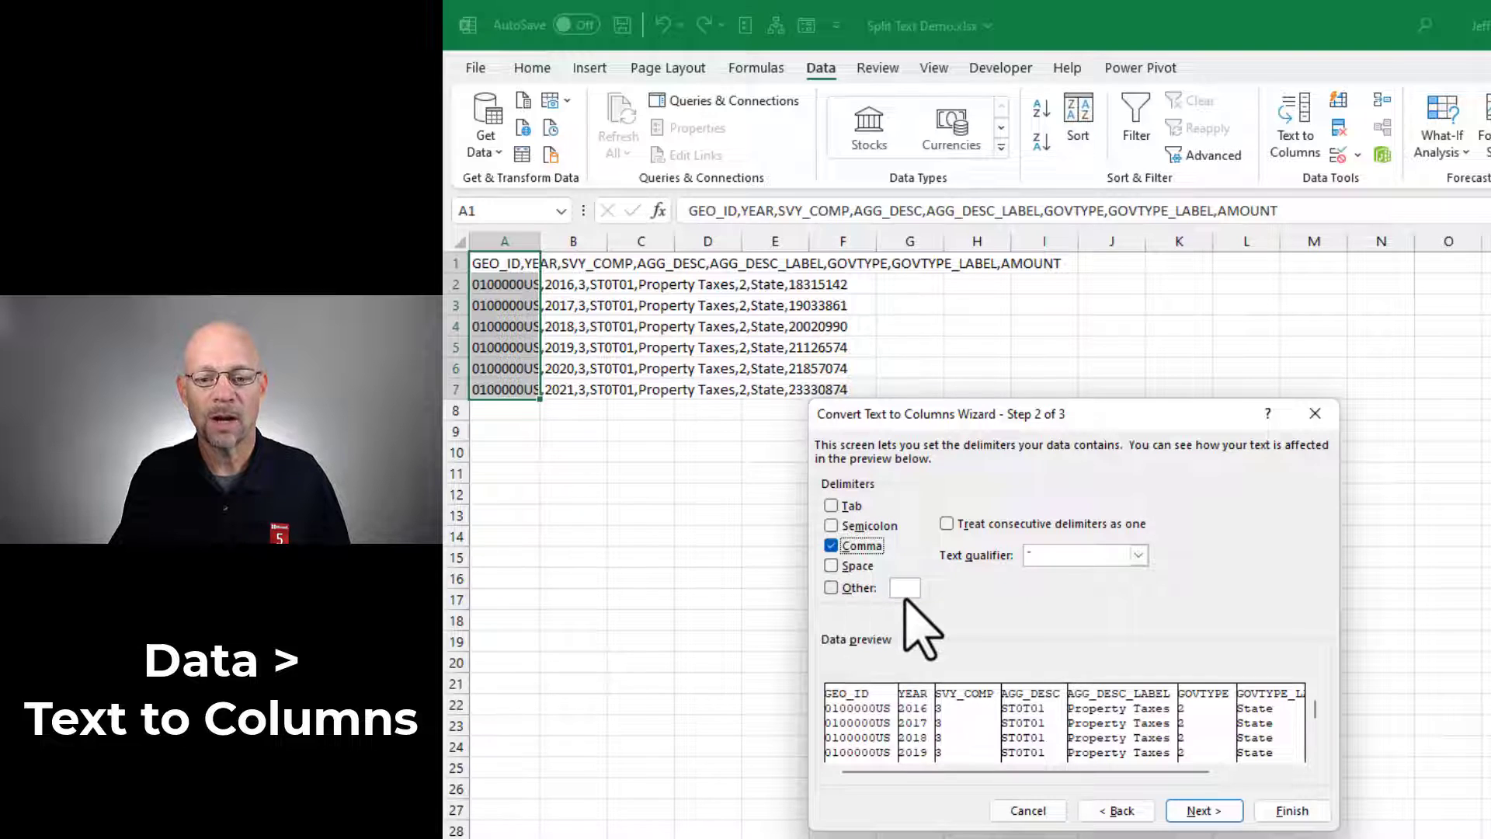
left_click(1203, 810)
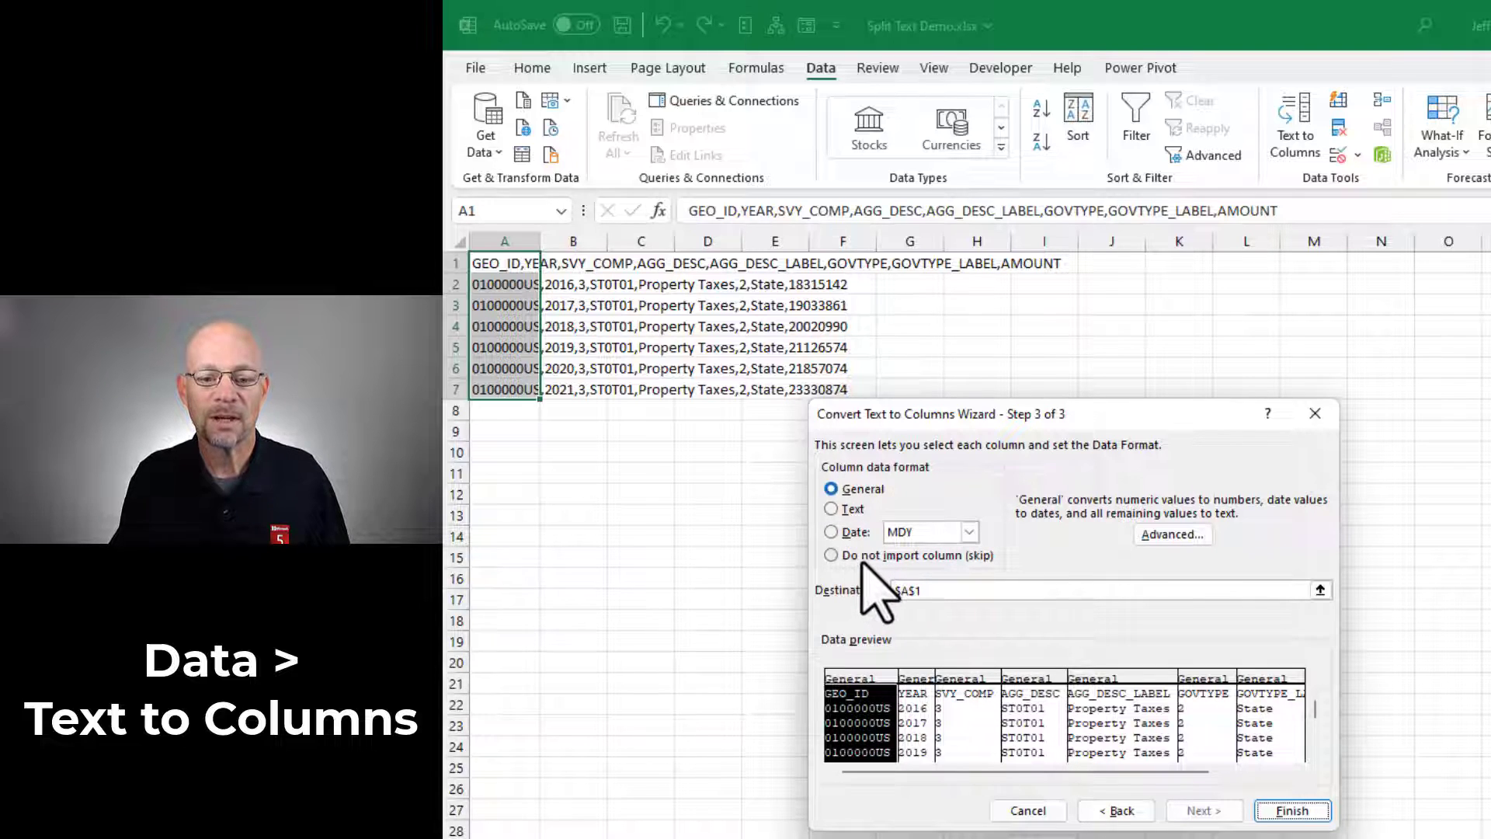
mouse_move(970, 585)
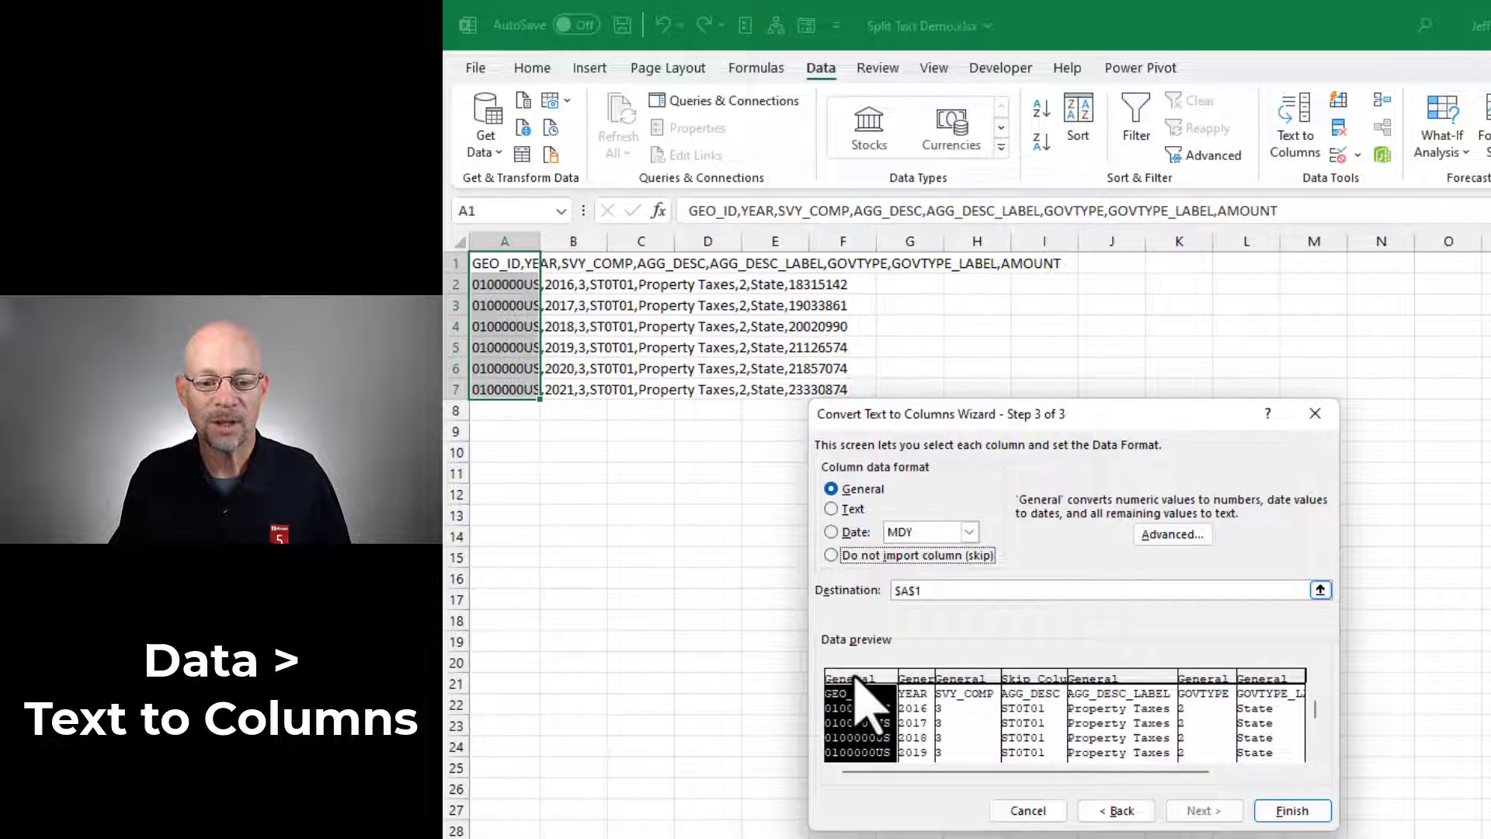
Keep all columns, including GEO_ID and AGG_DESC, in the import and finish the split.
left_click(832, 554)
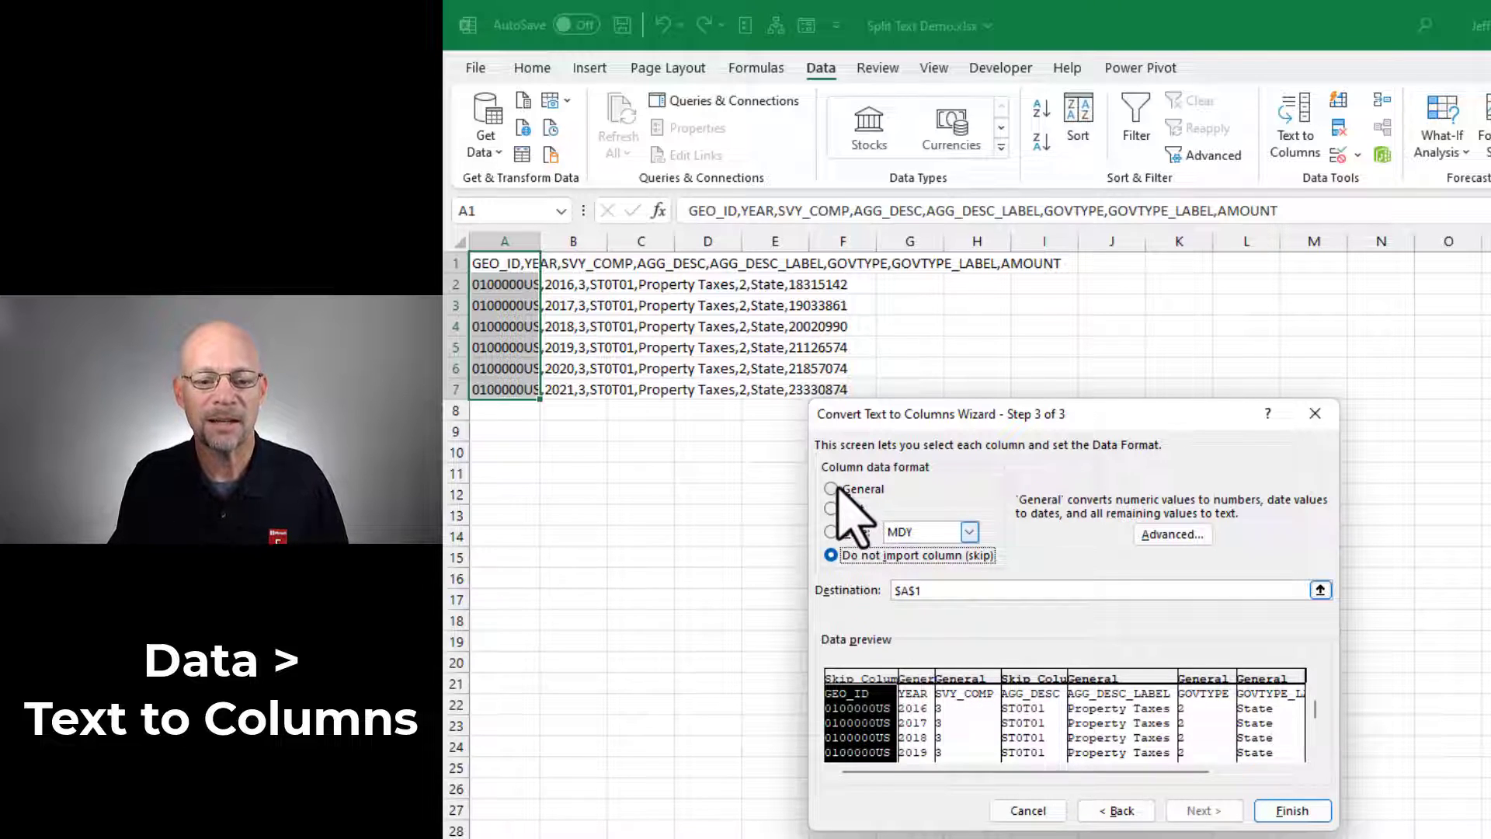
left_click(831, 488)
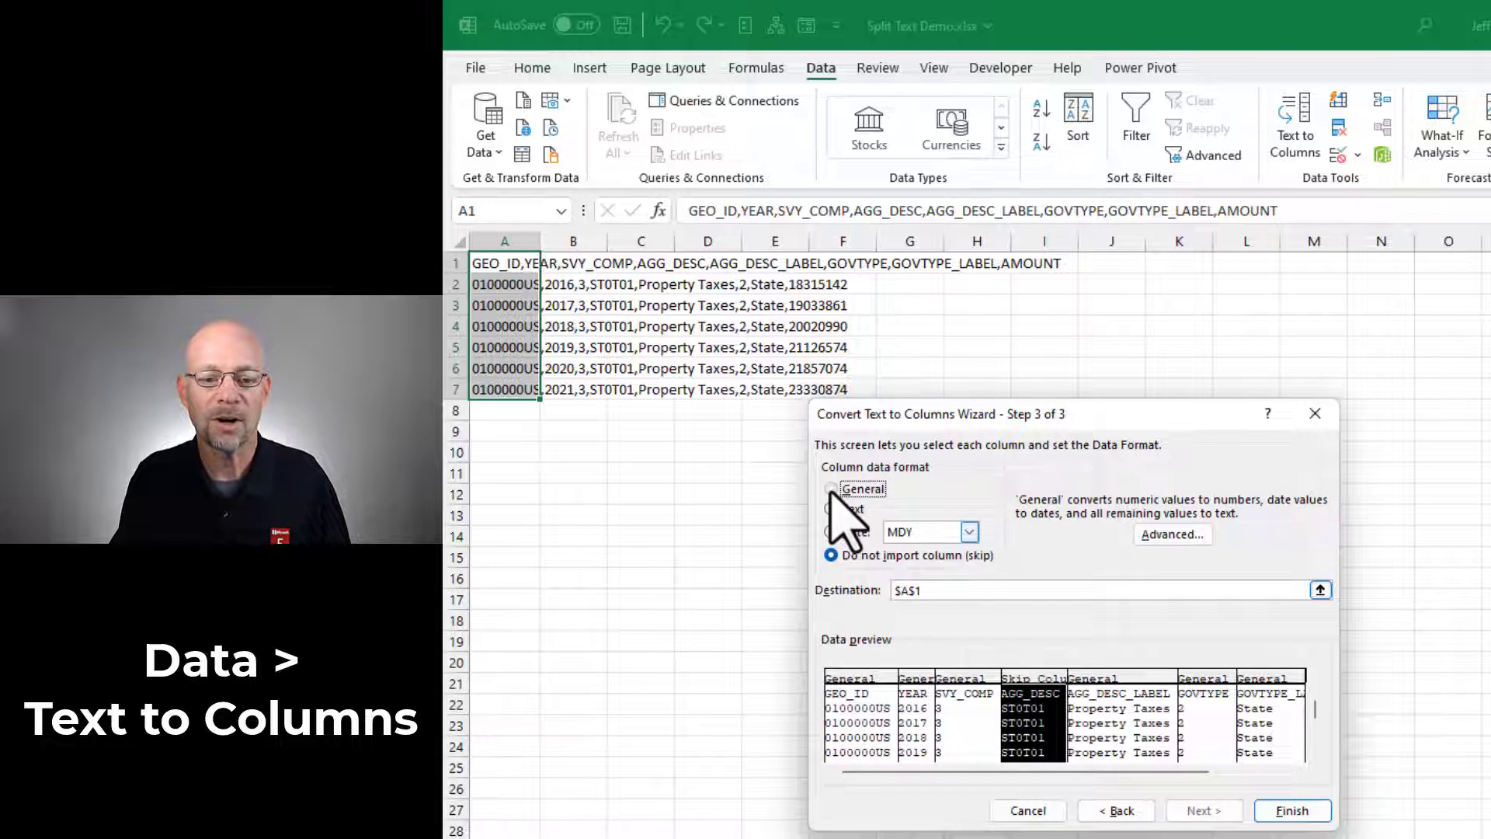
left_click(831, 488)
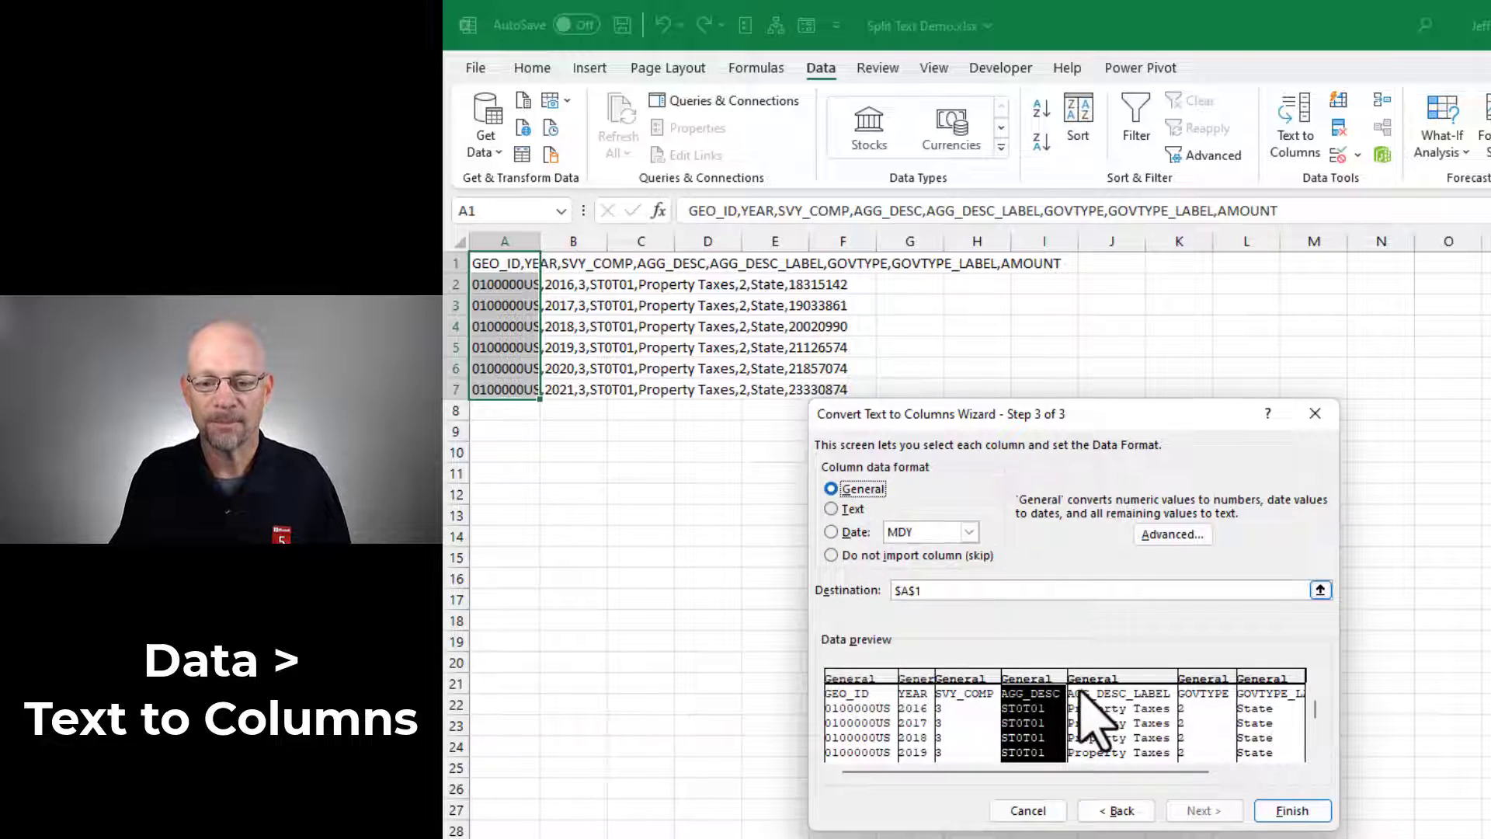
left_click(1292, 810)
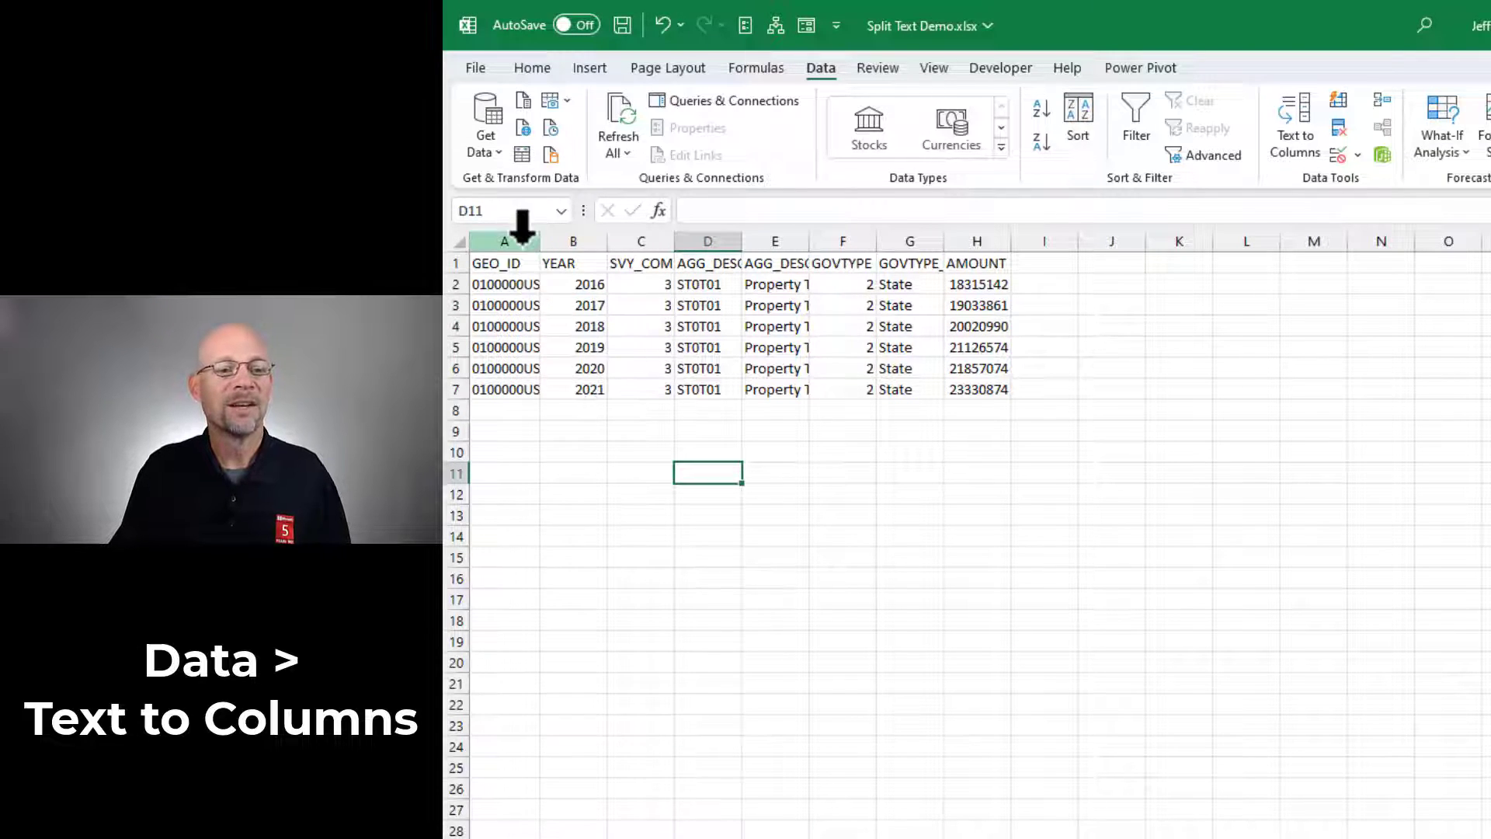
Select the SVY_COMP column and return to the unsplit comma-separated data.
left_click(639, 240)
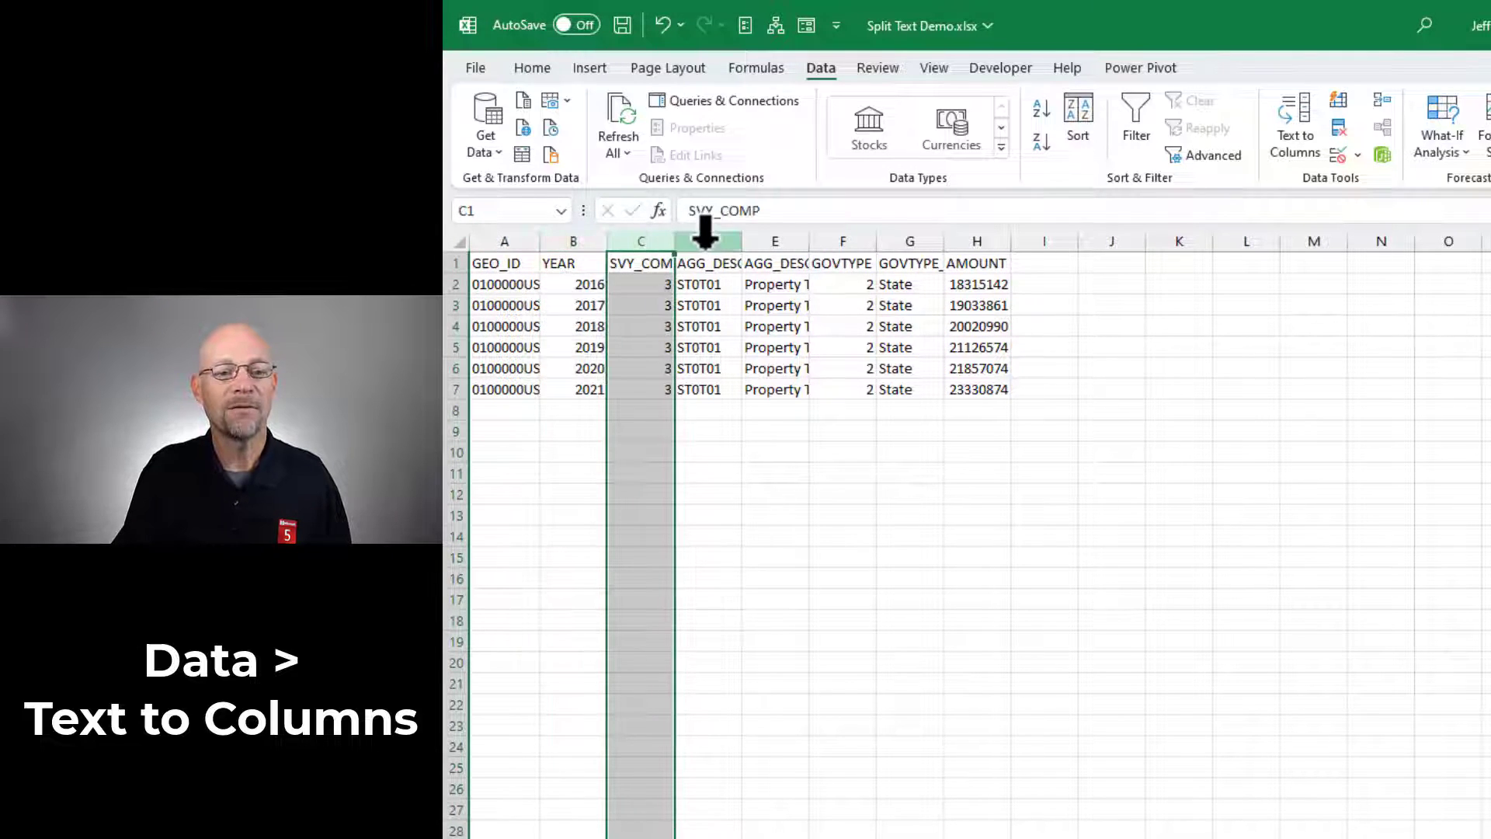
left_click(908, 241)
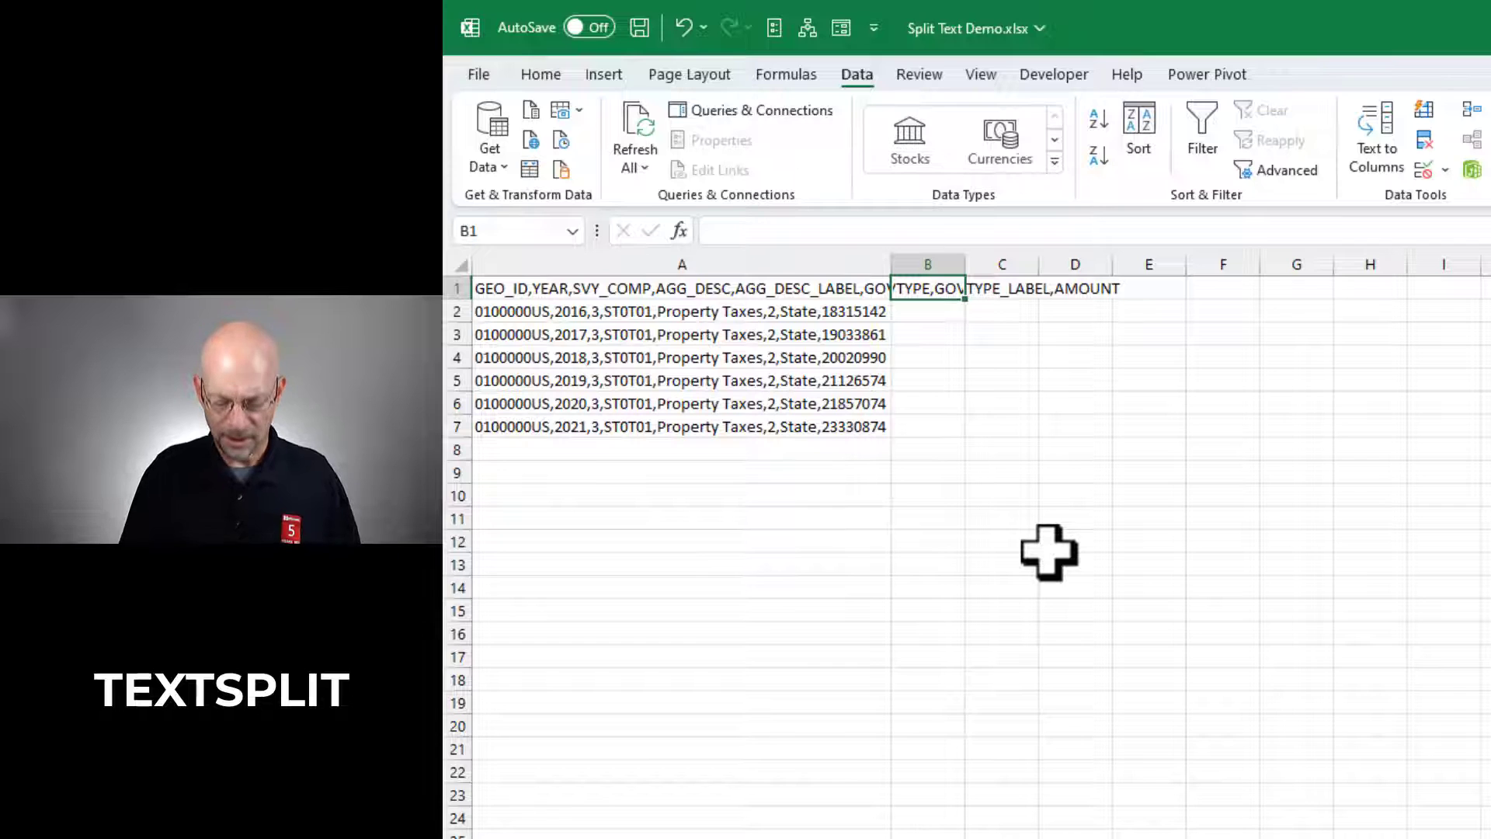
Enter =TEXTSPLIT(A1,",") in B1, splitting A1 at every comma.
type("=text")
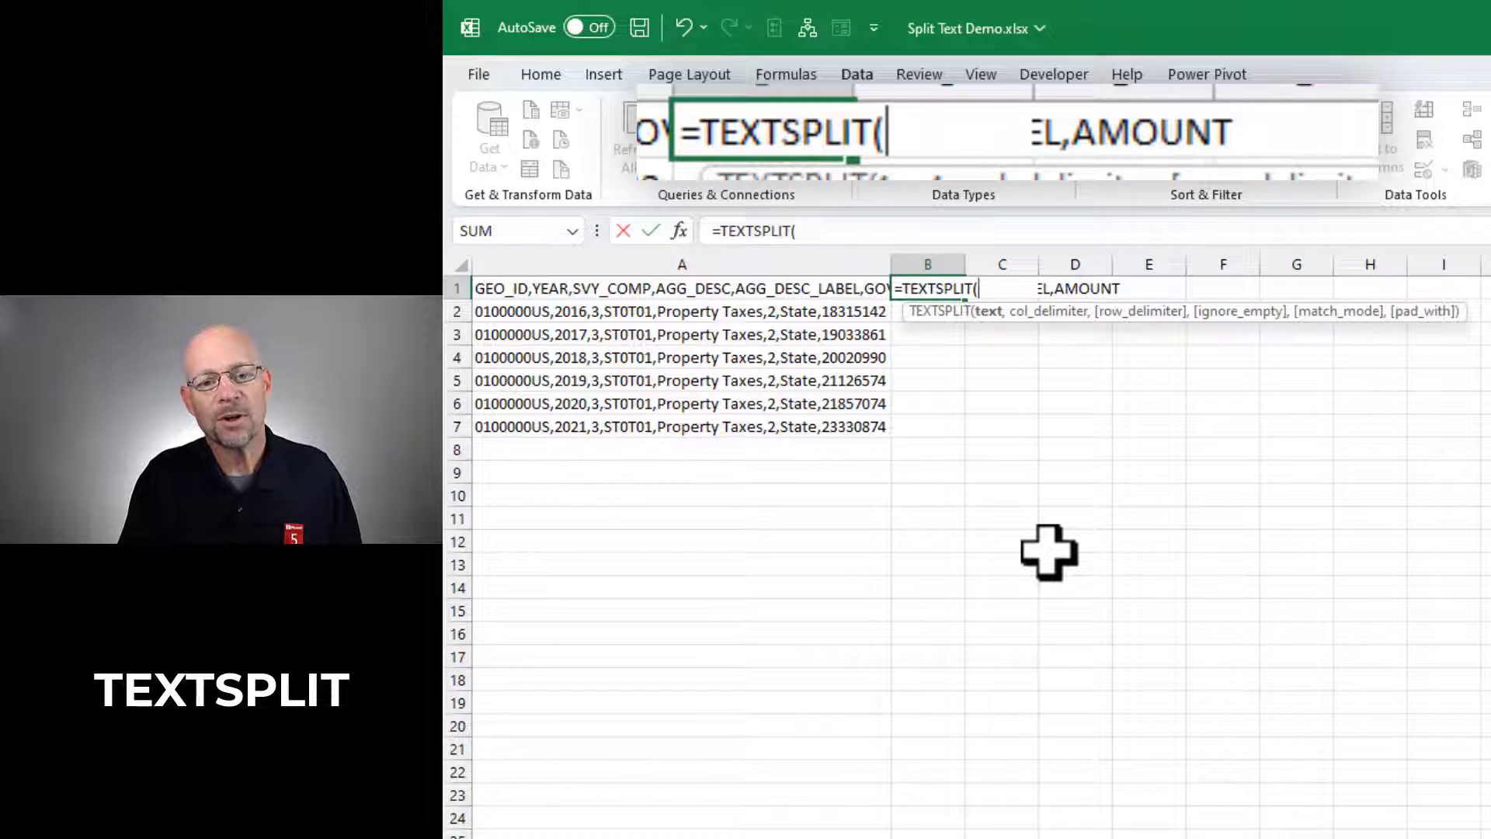
left_click(681, 289)
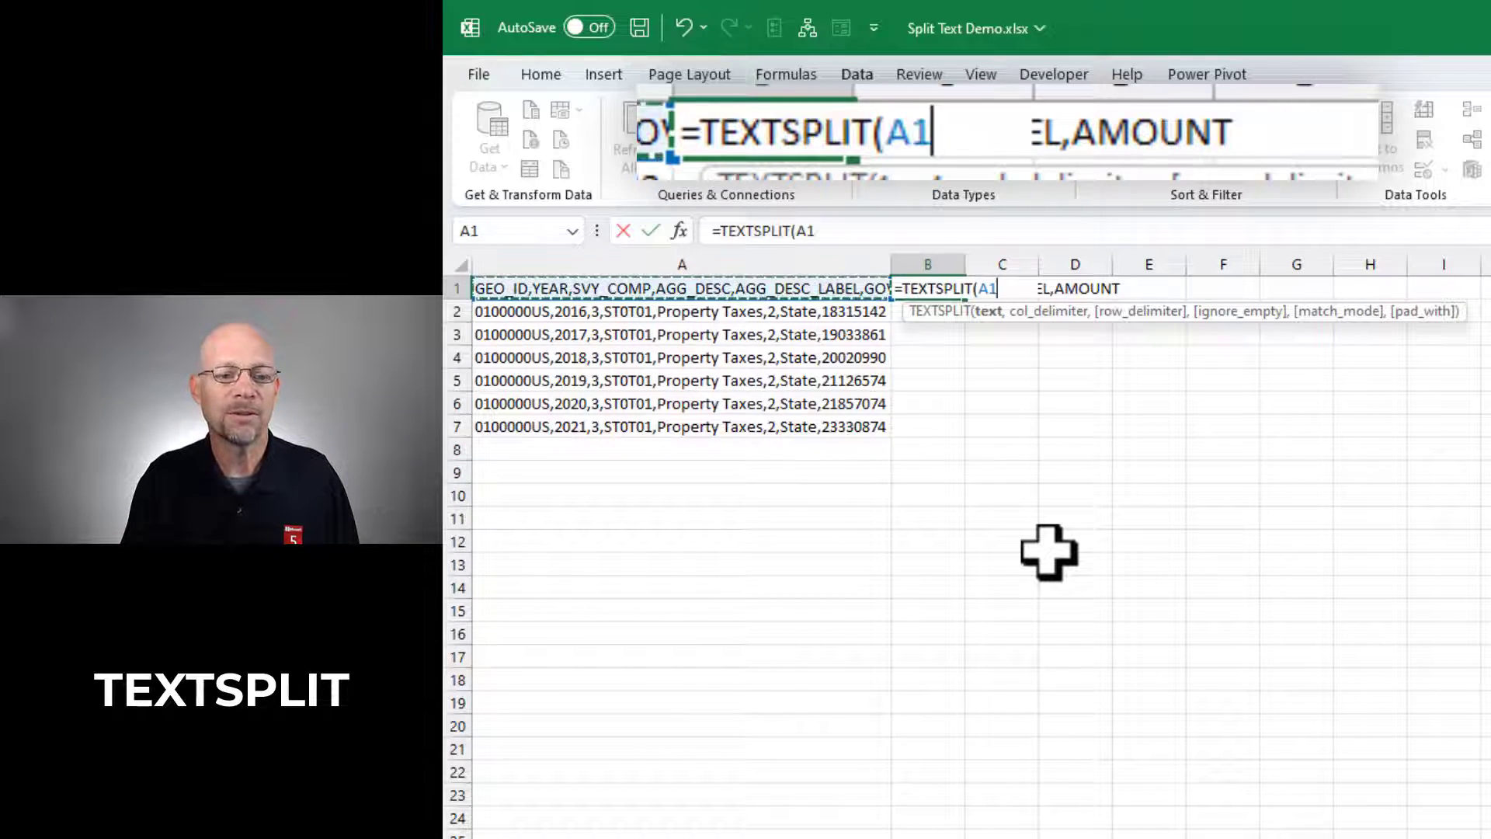
type(",")
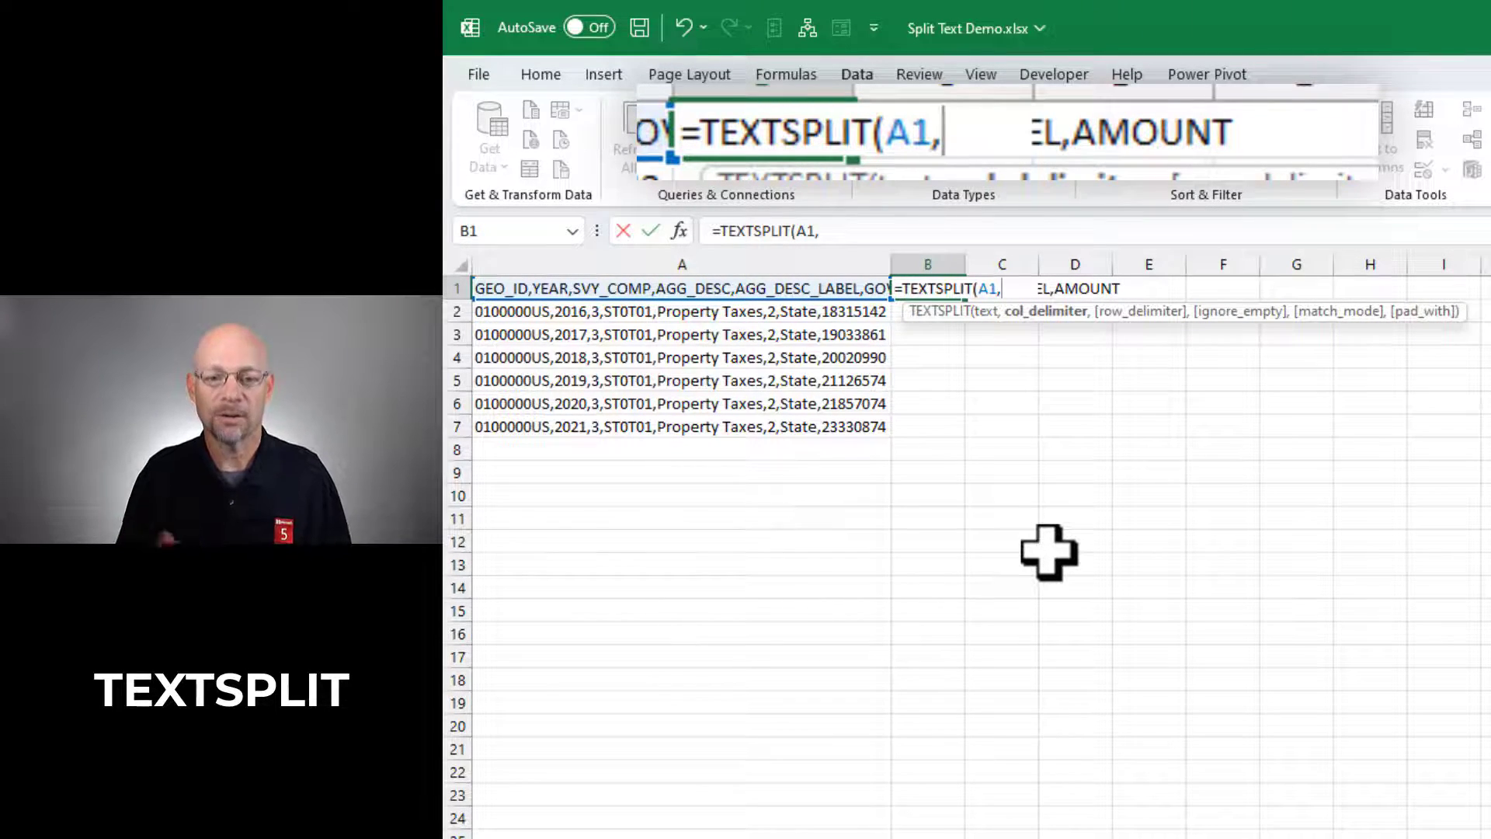
type("\",\"")
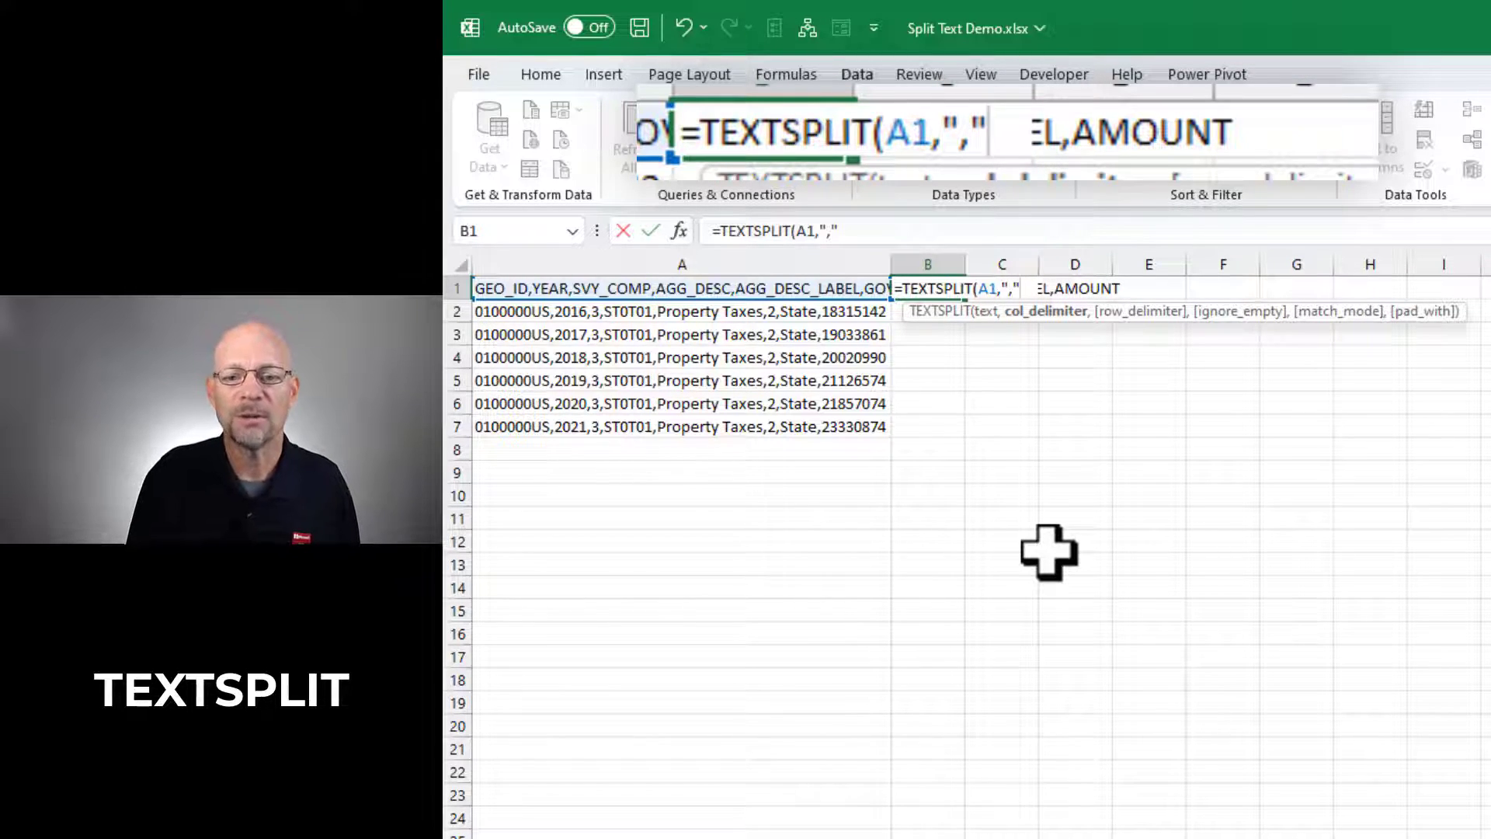
type(",")
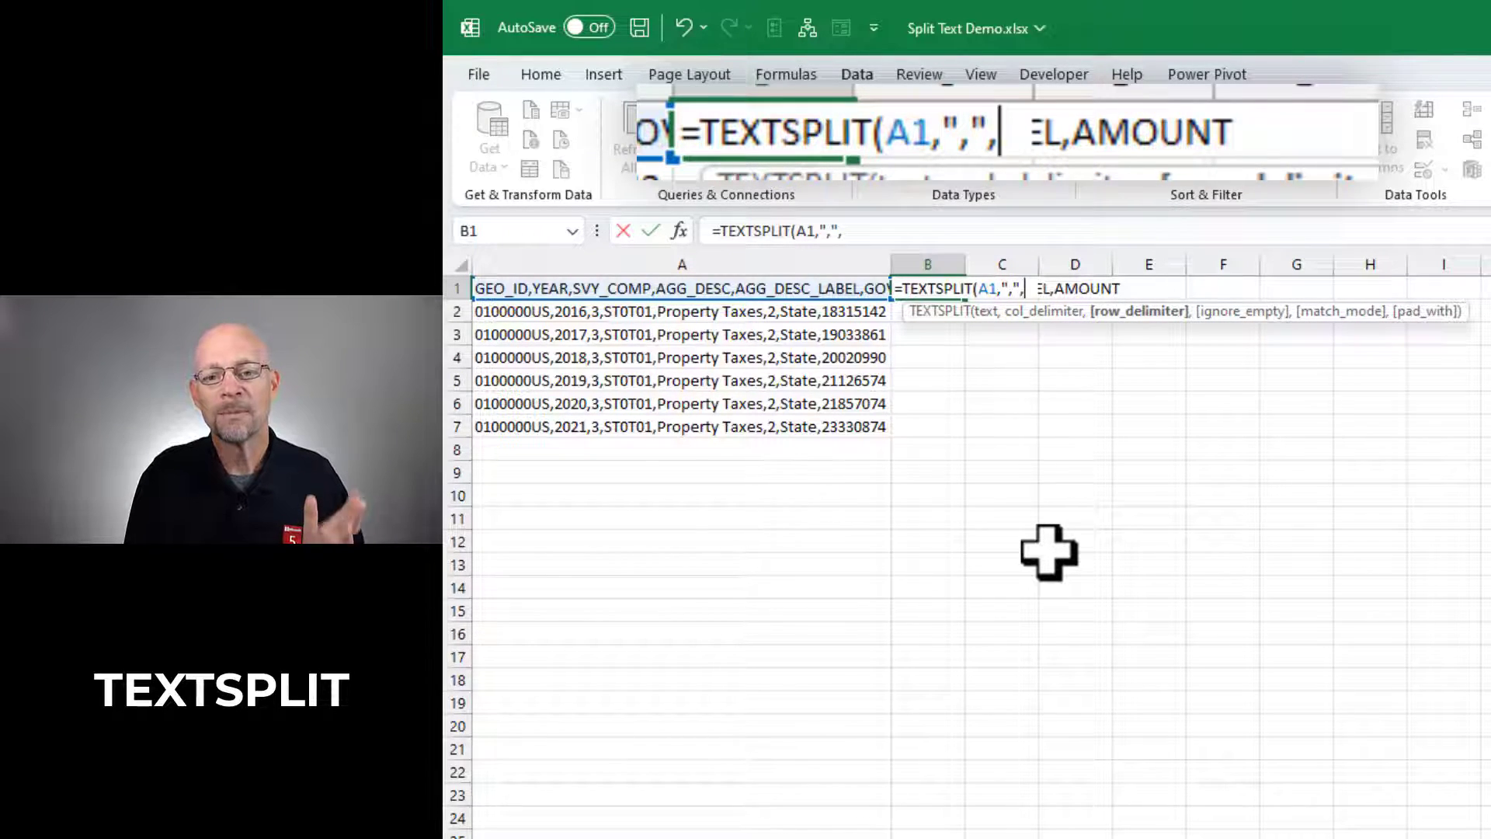
type(",,,")
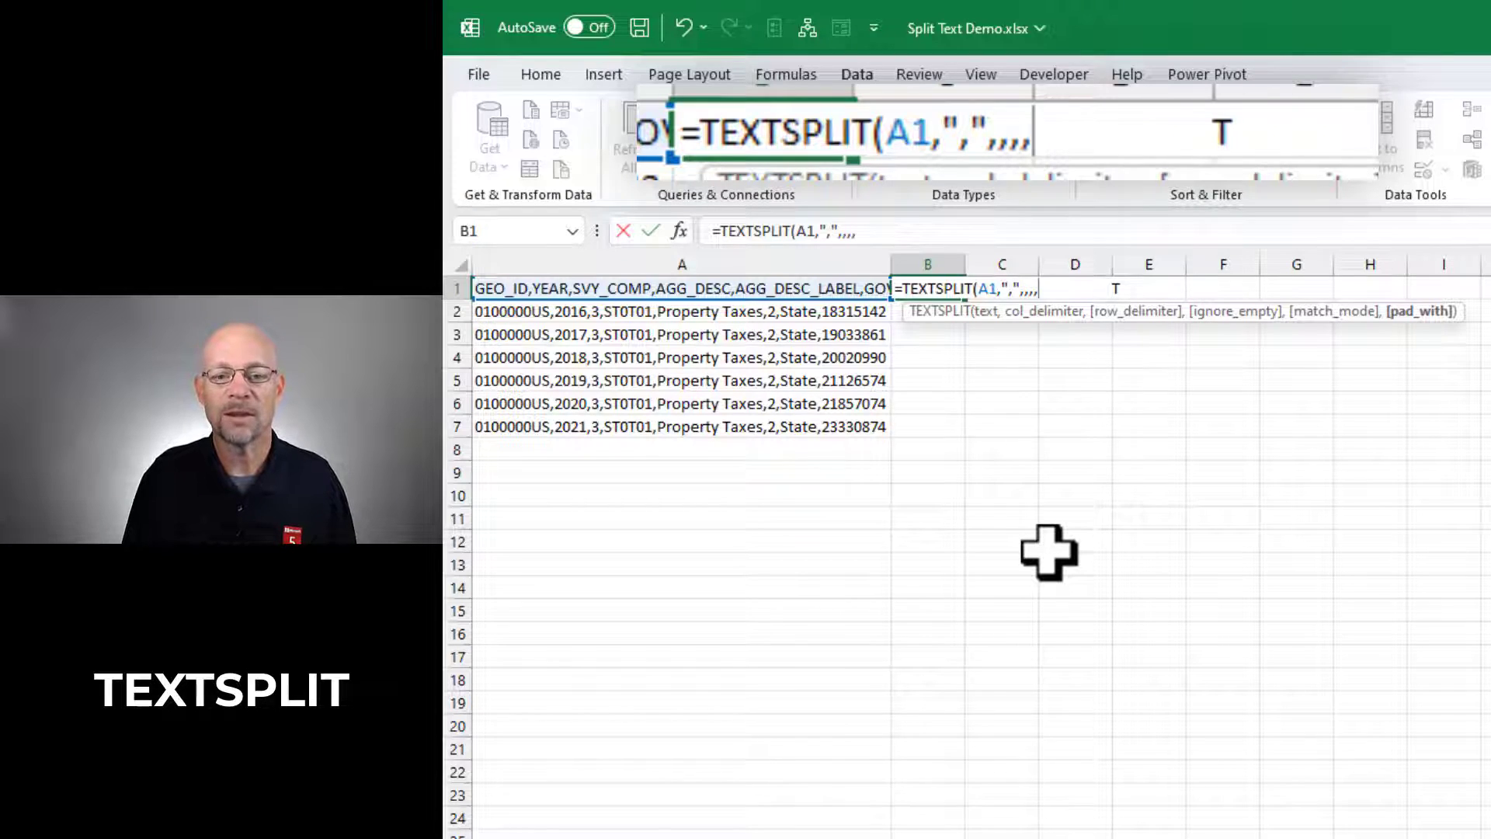
key("BackSpace")
type(")")
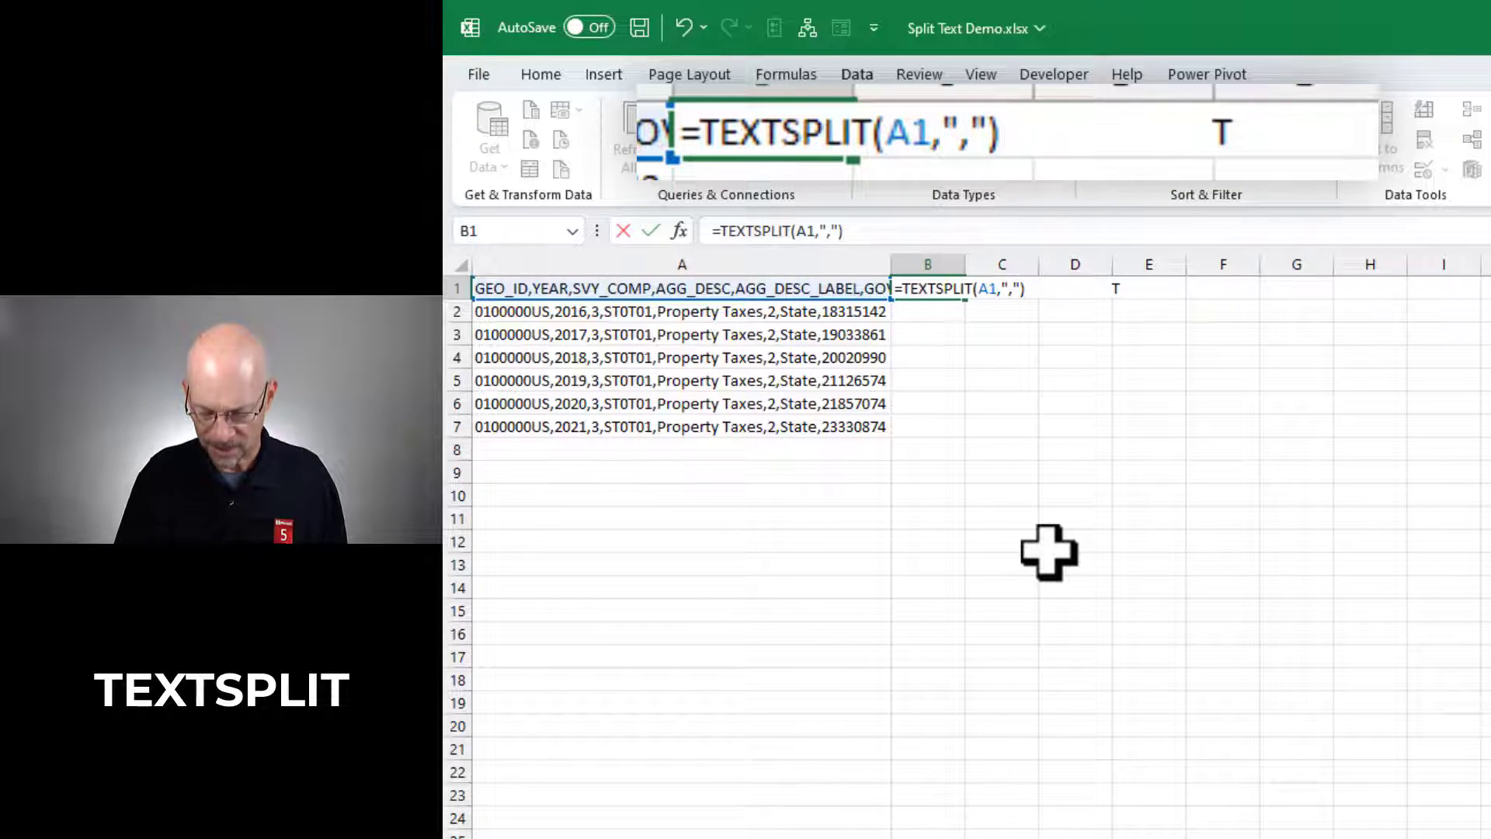
key("Enter")
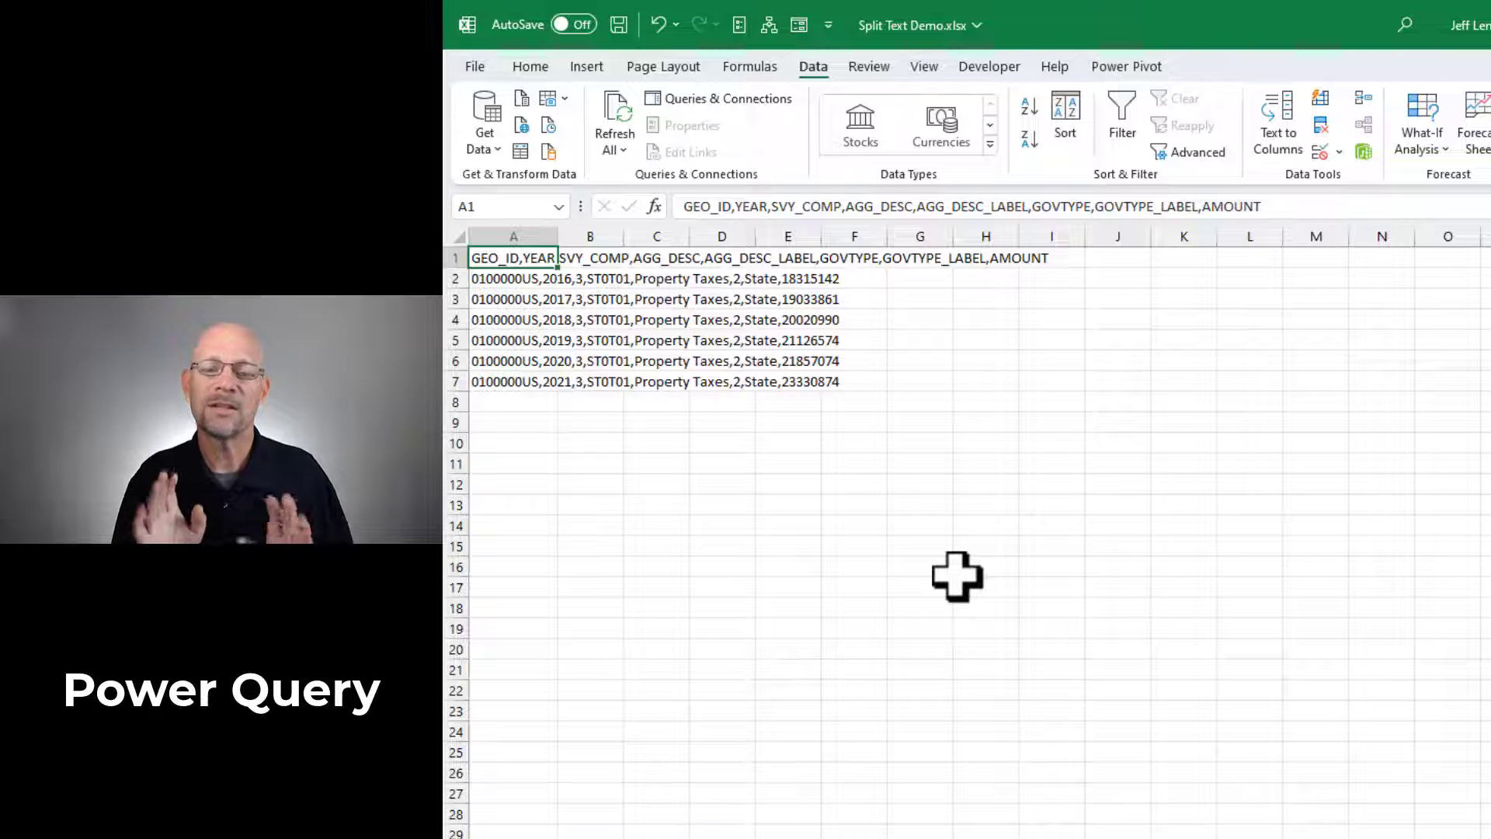
mouse_move(948, 573)
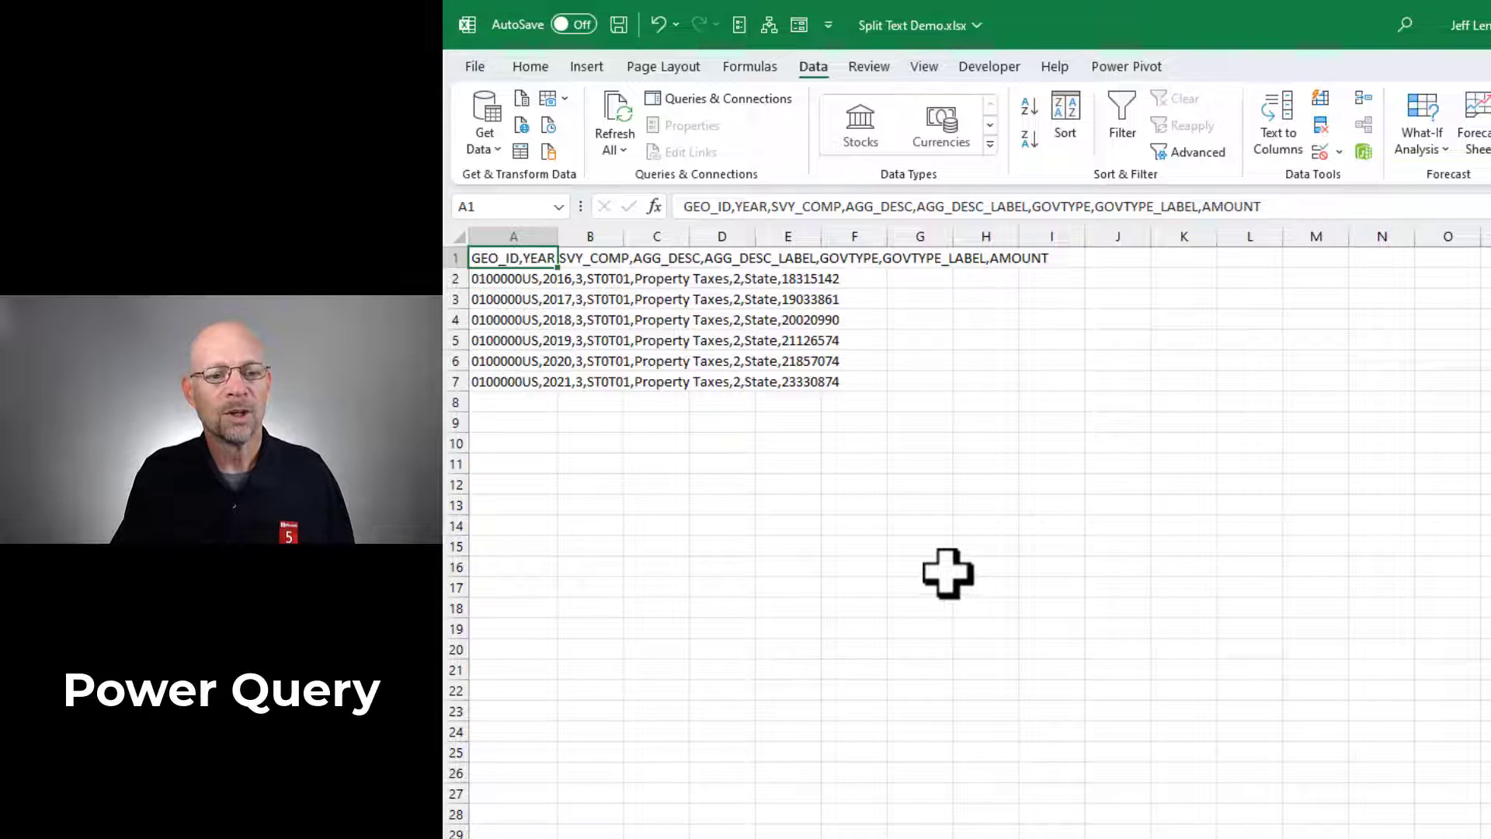
mouse_move(835, 105)
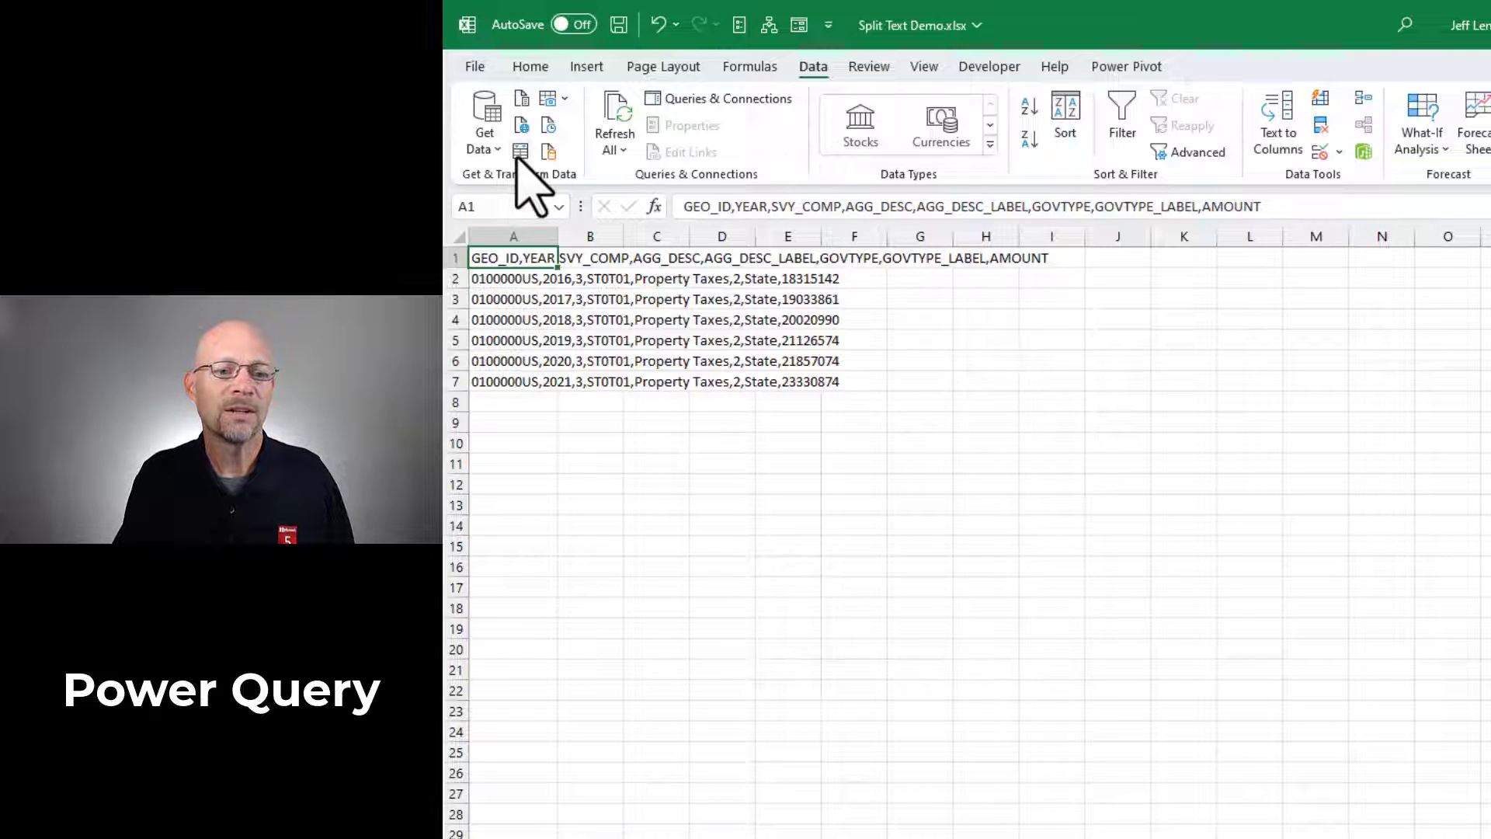
Create a table from A1:A7 with headers via From Table/Range.
left_click(521, 152)
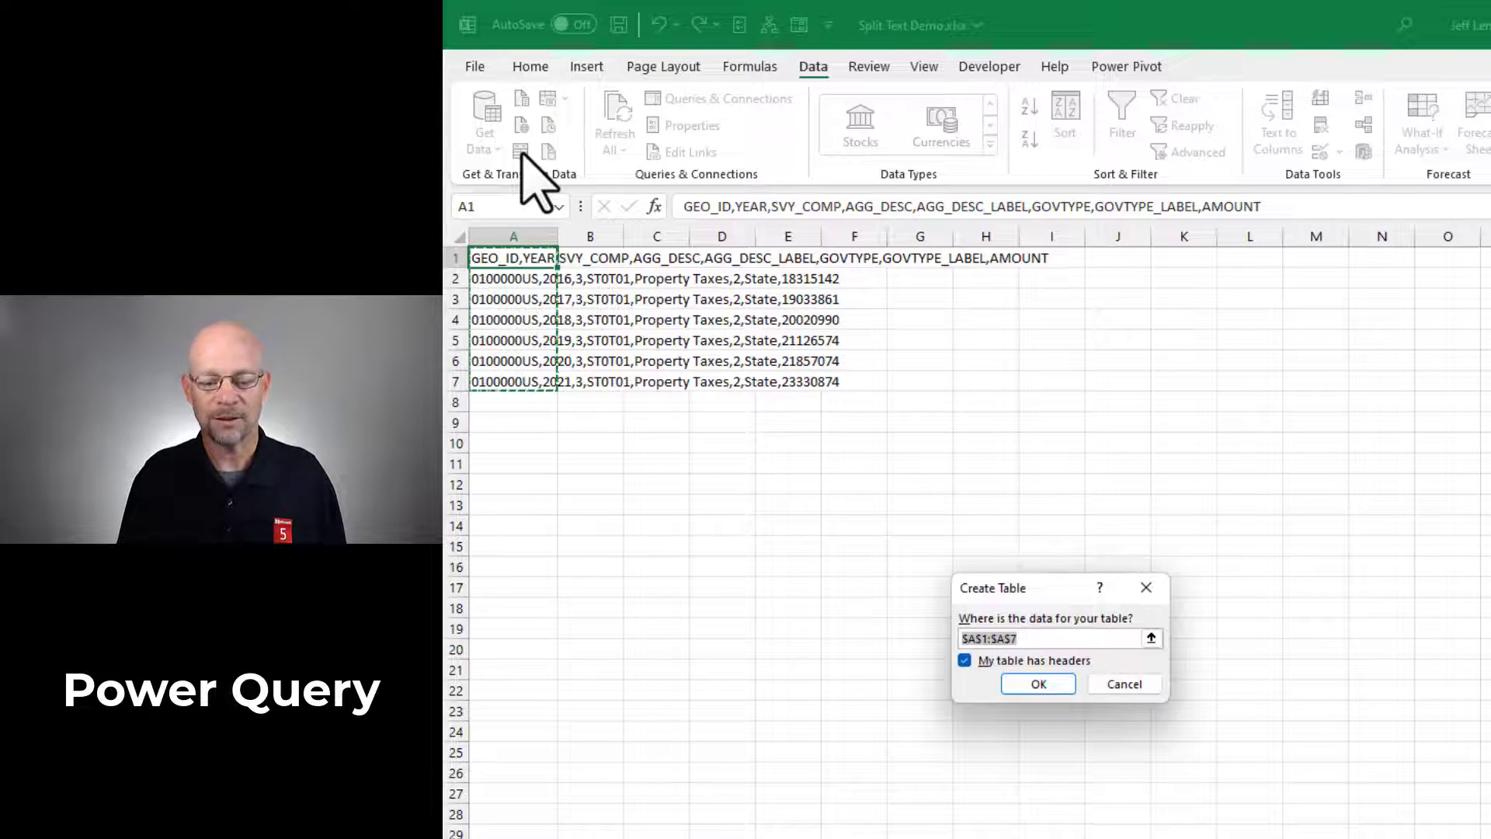
mouse_move(563, 436)
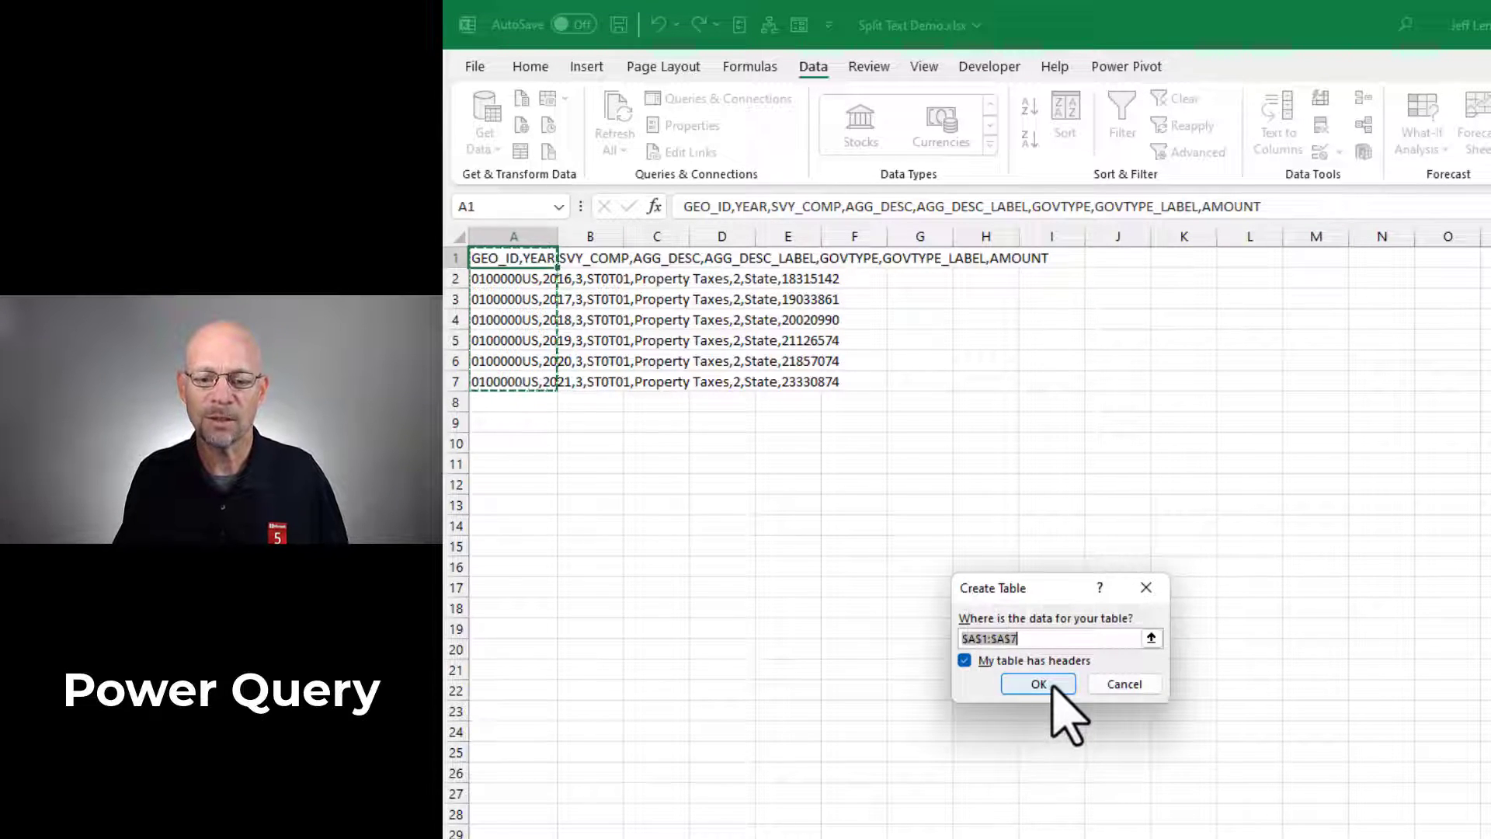
left_click(1037, 684)
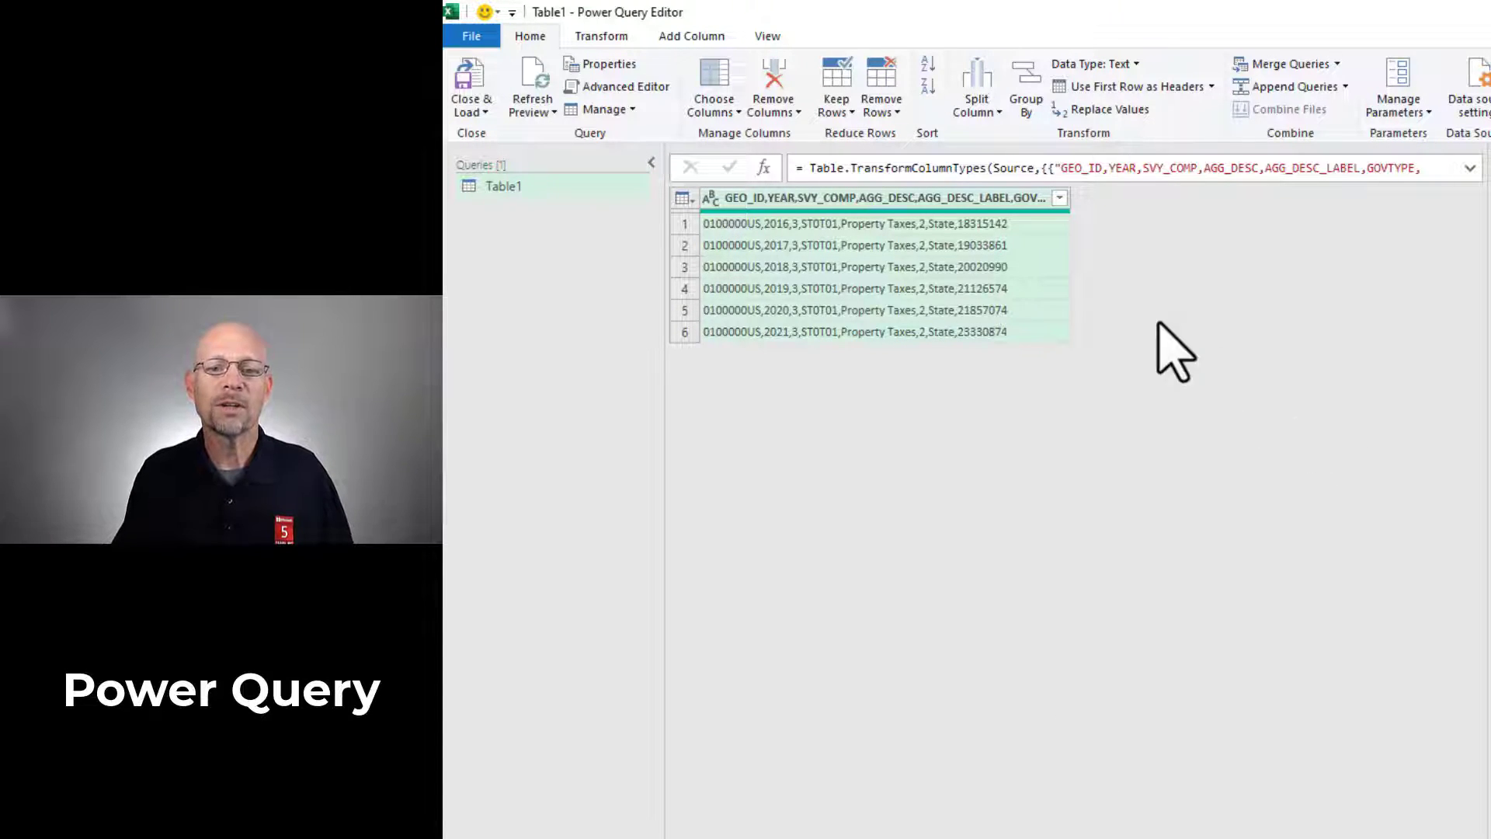
Choose Split Column > By Delimiter with Comma at each occurrence.
left_click(975, 85)
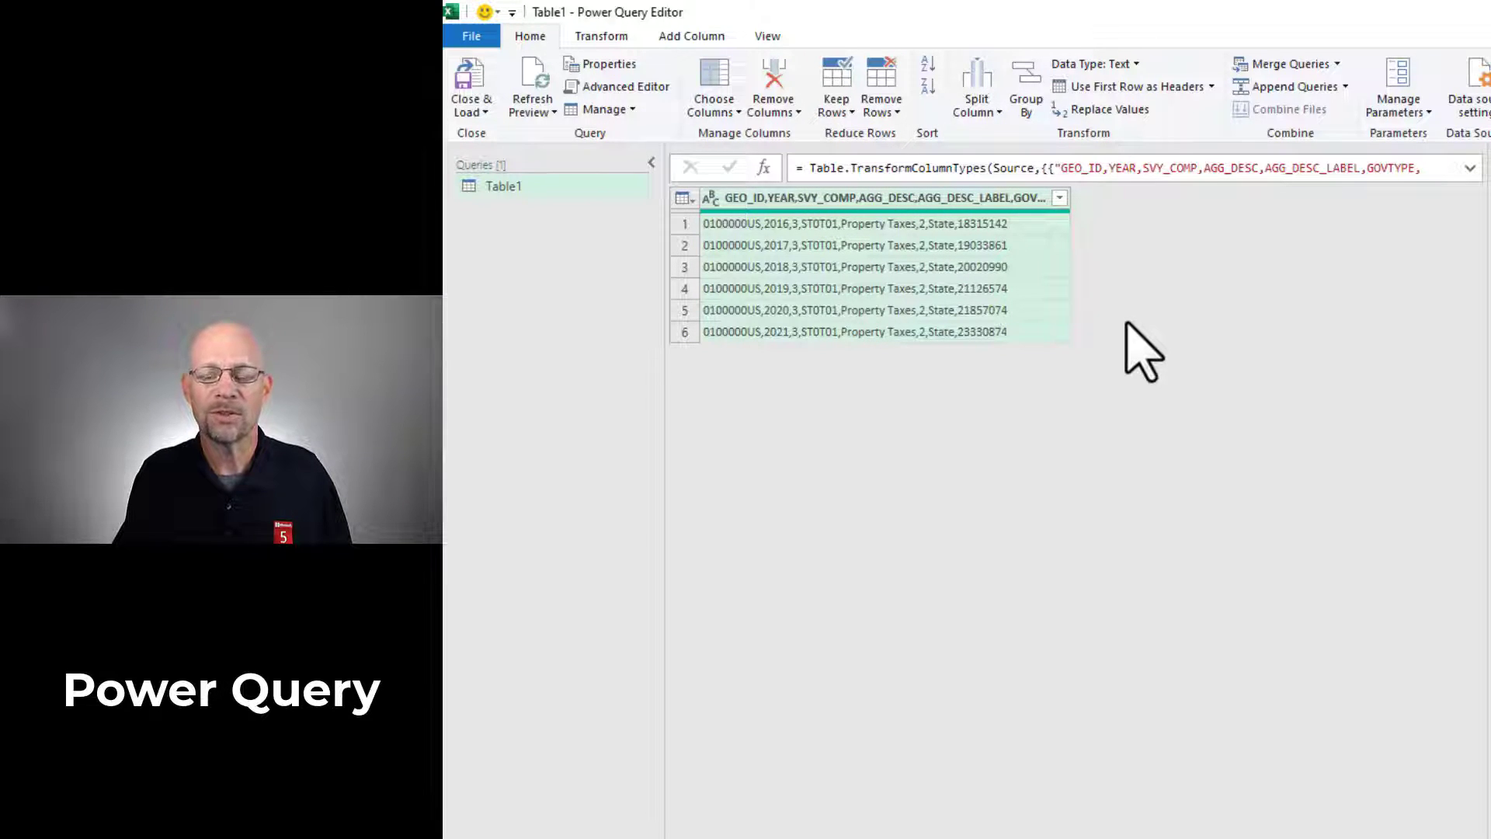
left_click(974, 86)
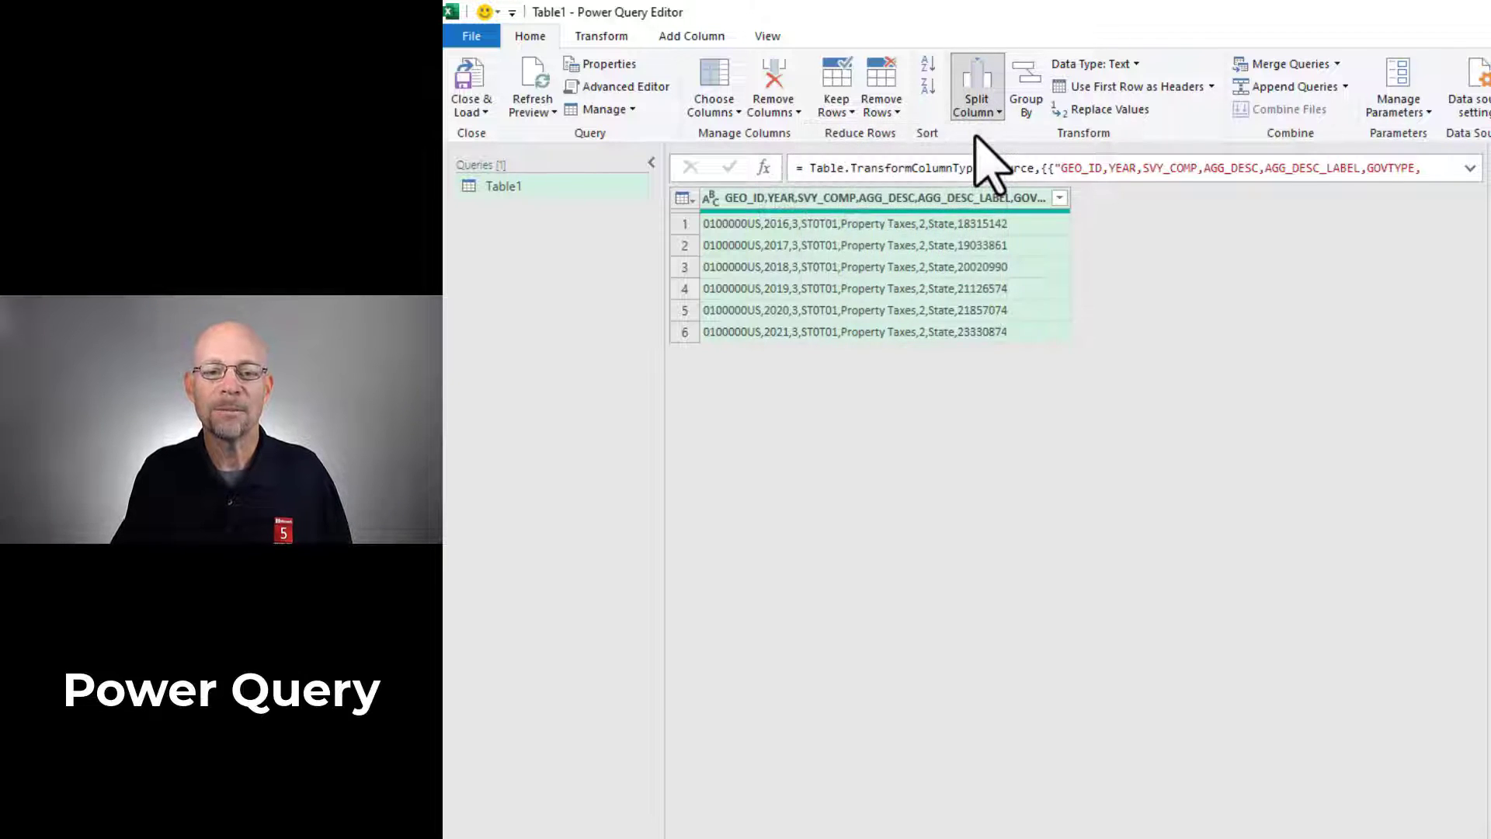
left_click(974, 86)
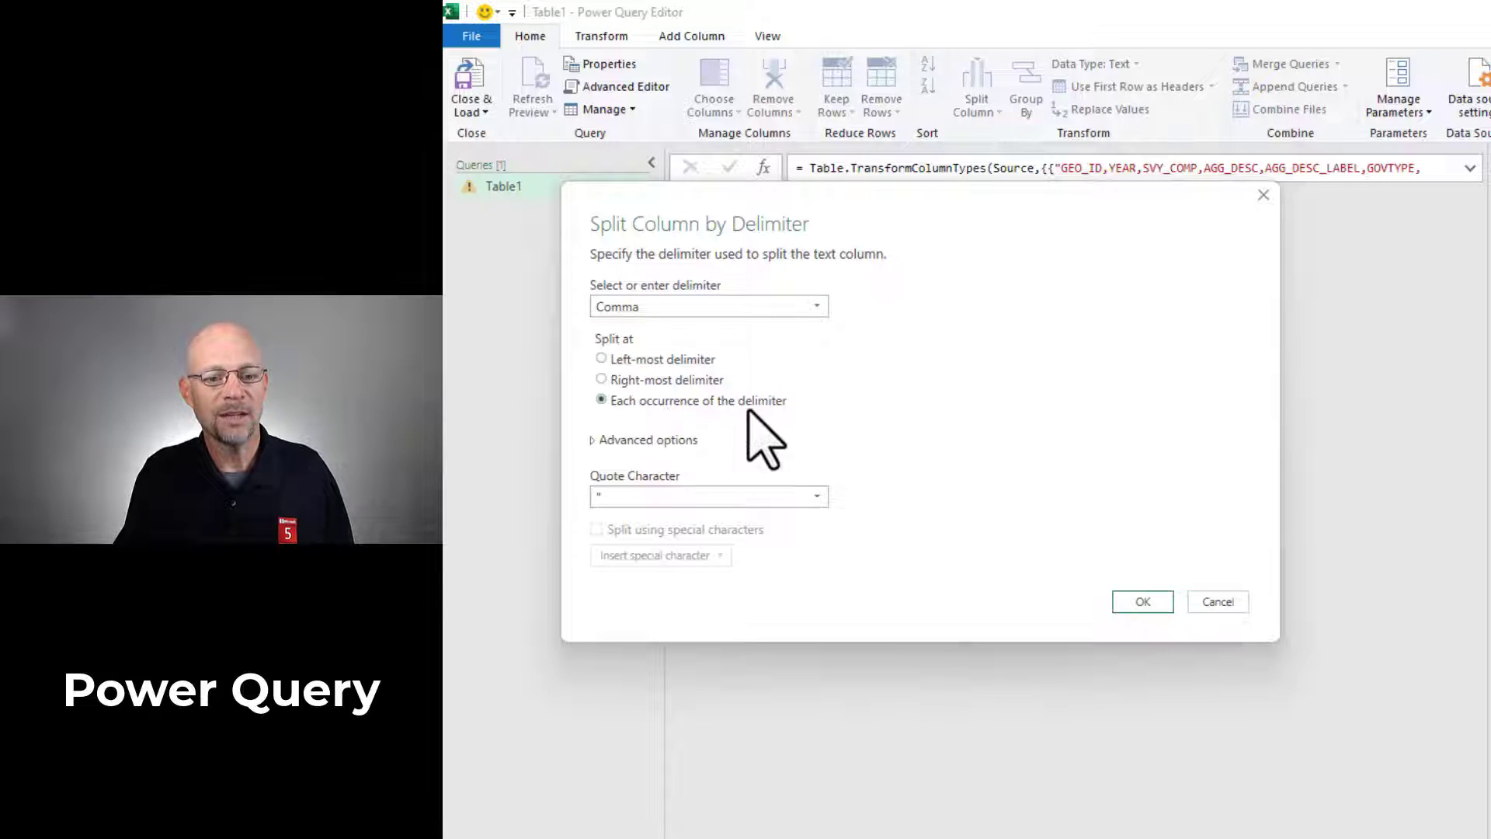
mouse_move(686, 466)
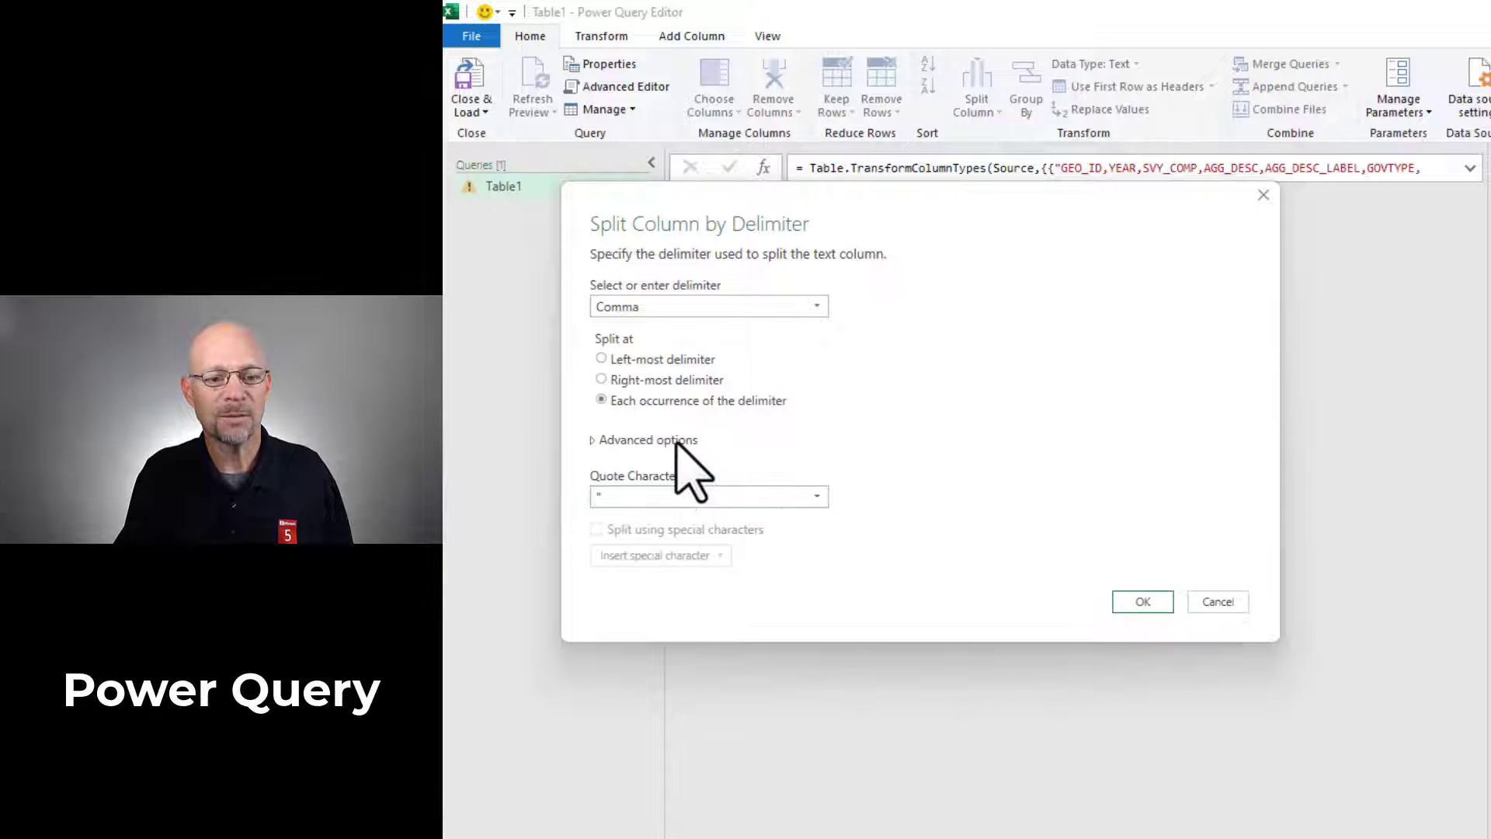
Confirm the comma split, producing eight columns with combined header names.
left_click(644, 439)
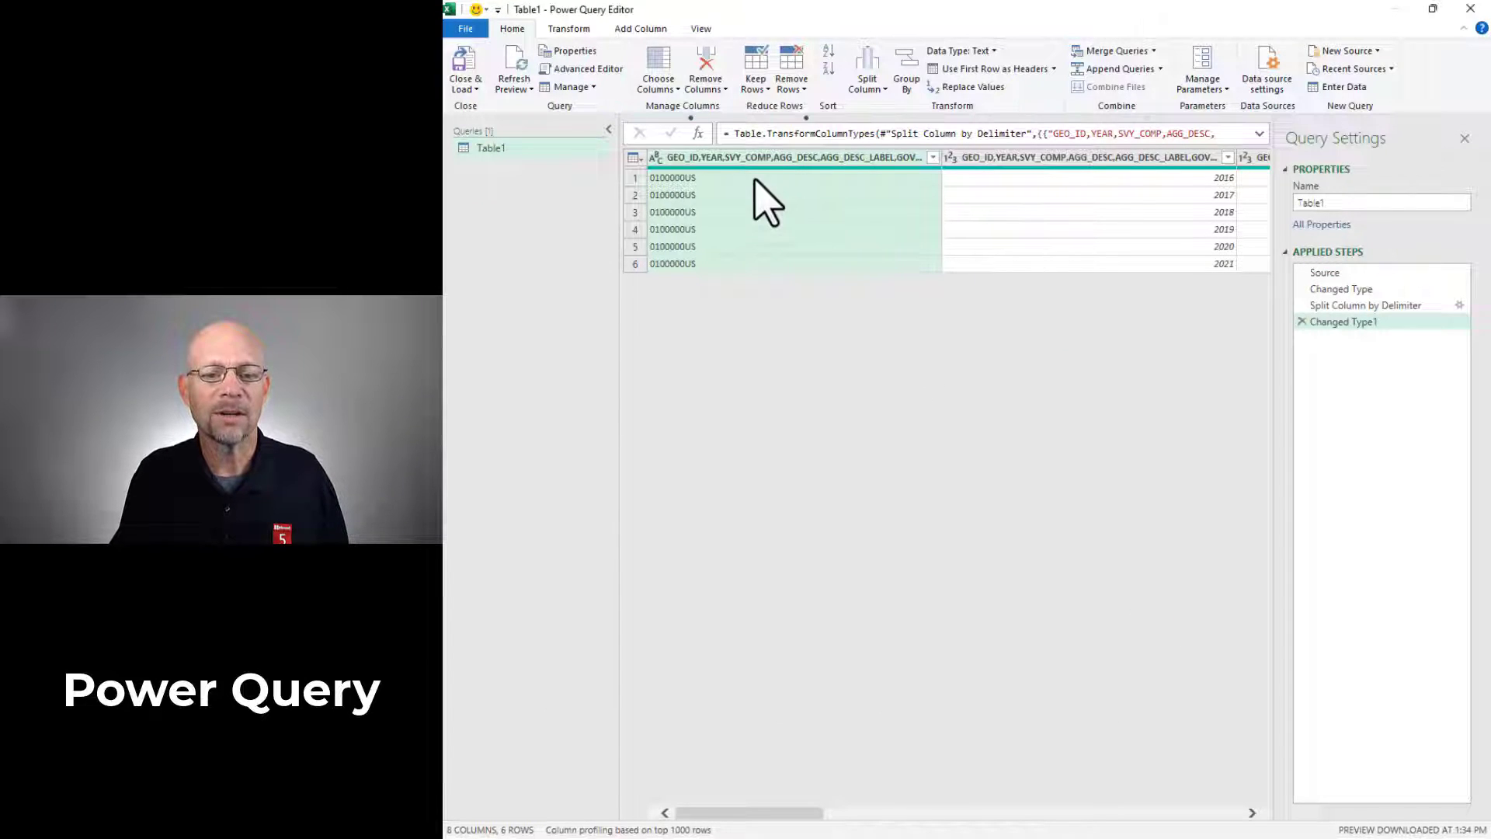
mouse_move(914, 185)
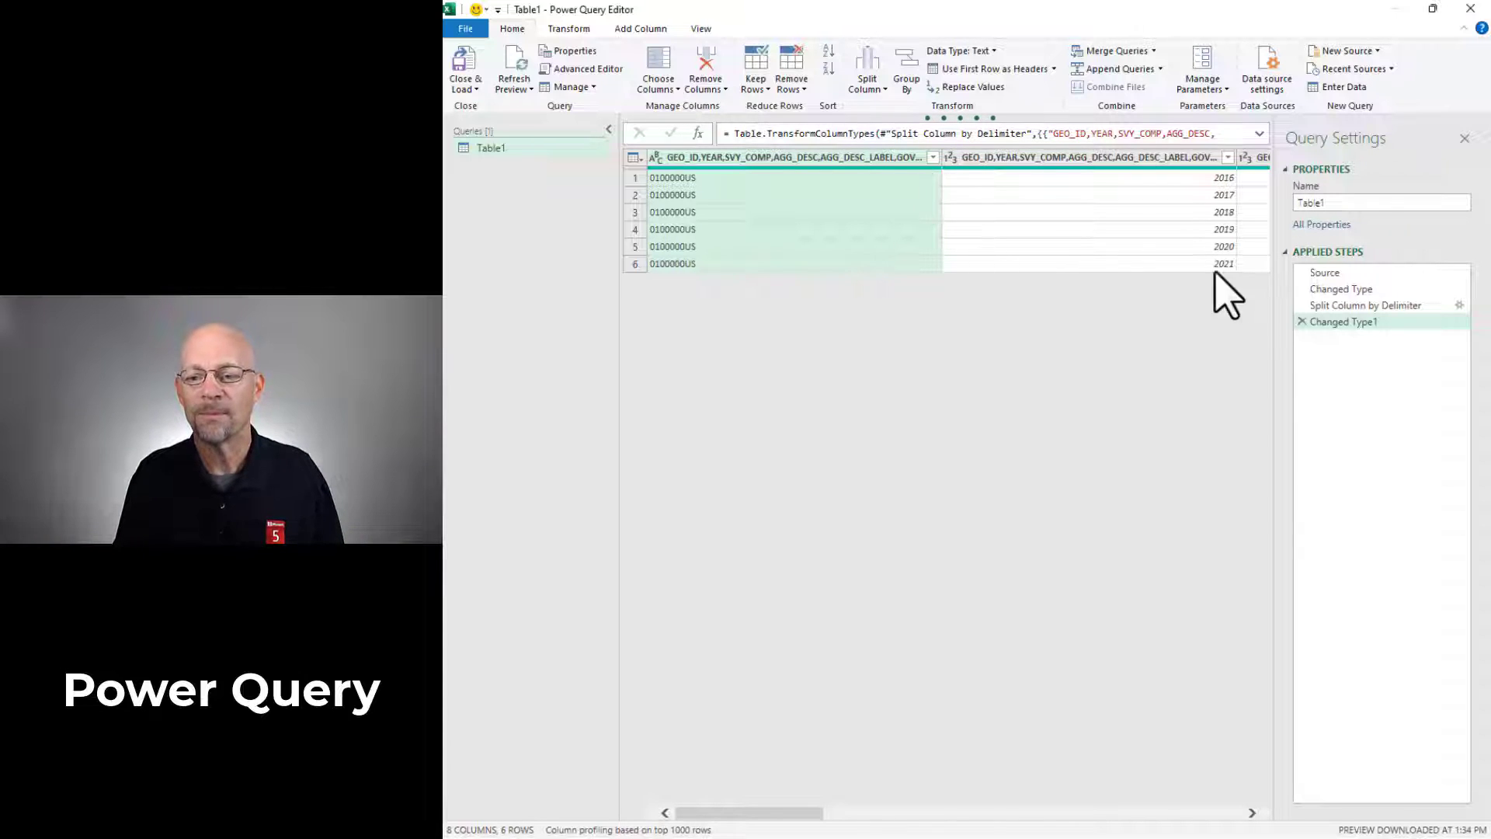
Delete the split steps, demote the headers into row 1, and choose Split by Delimiter.
left_click(1366, 305)
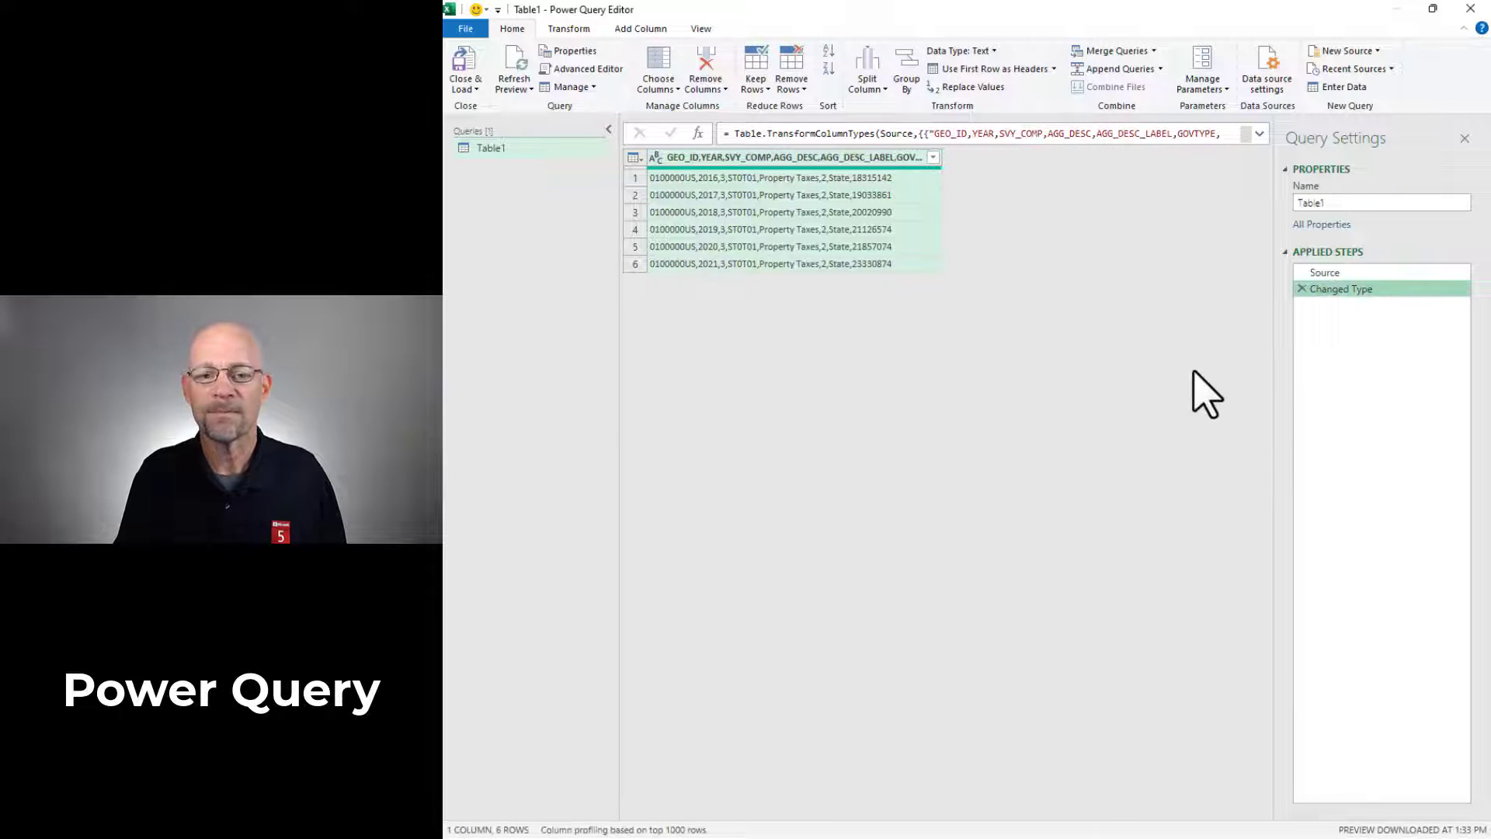
mouse_move(844, 186)
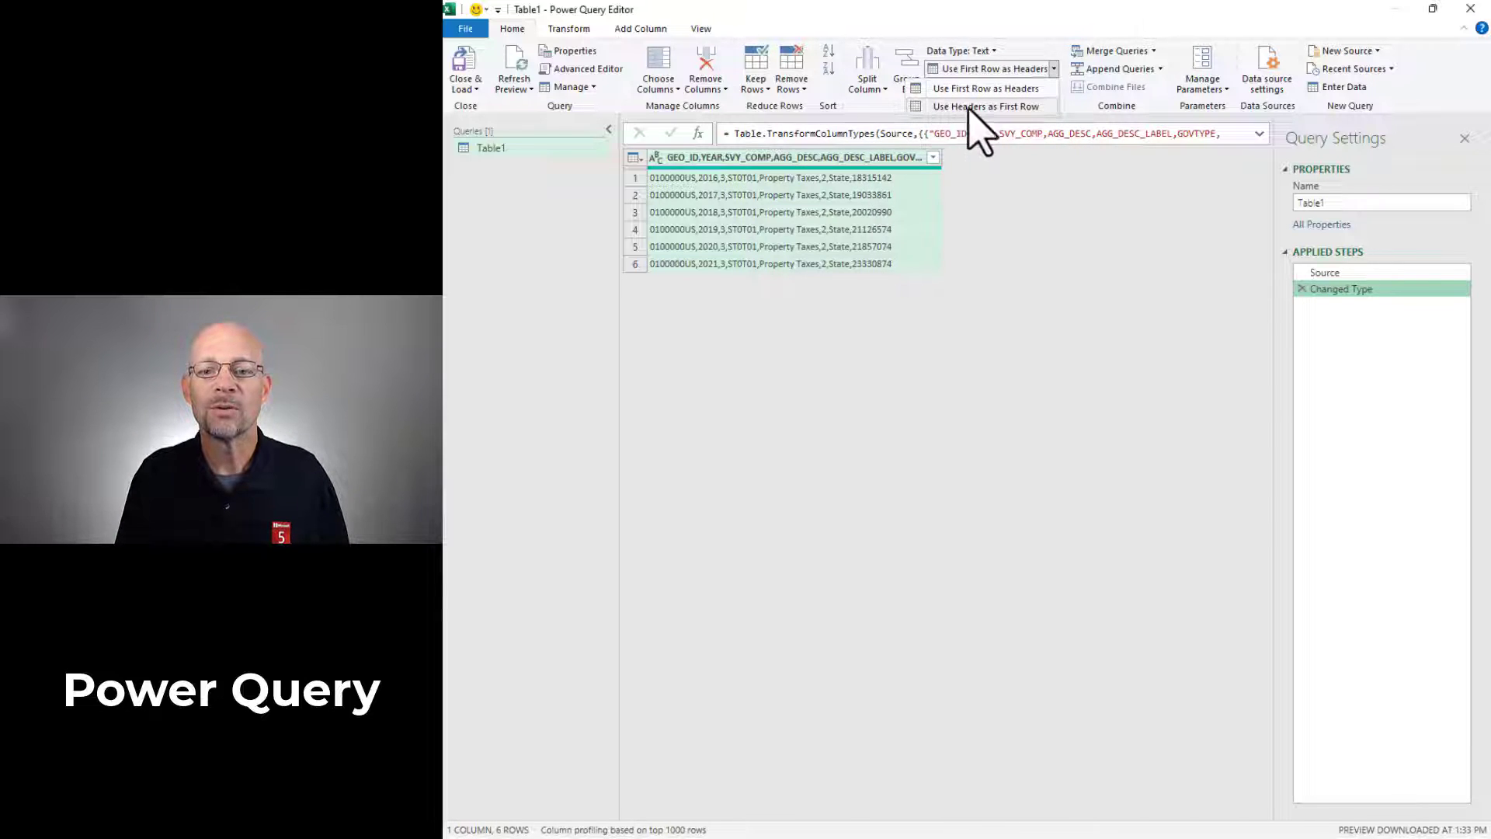
left_click(986, 105)
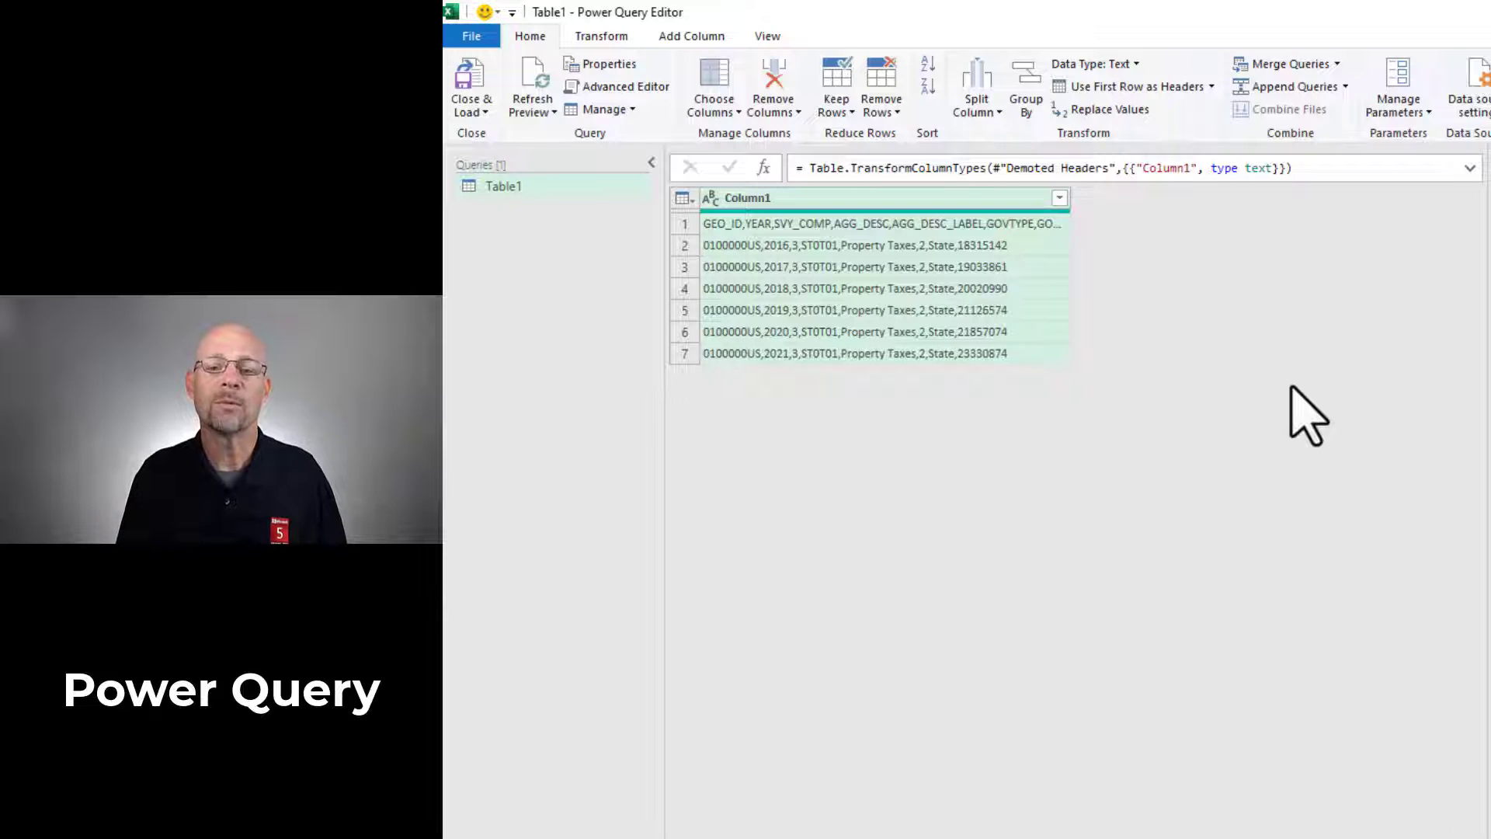
left_click(975, 88)
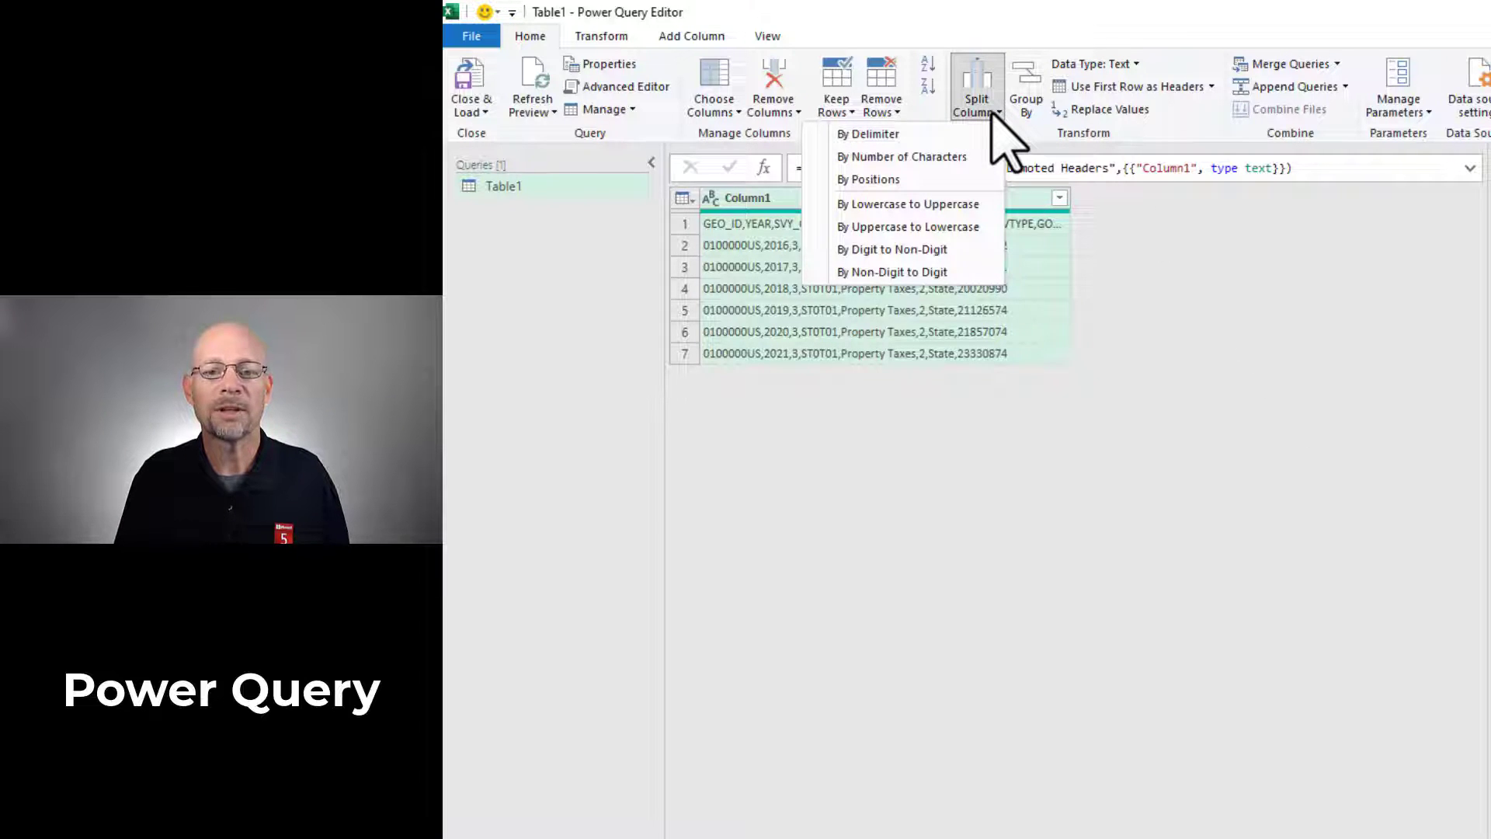
left_click(867, 133)
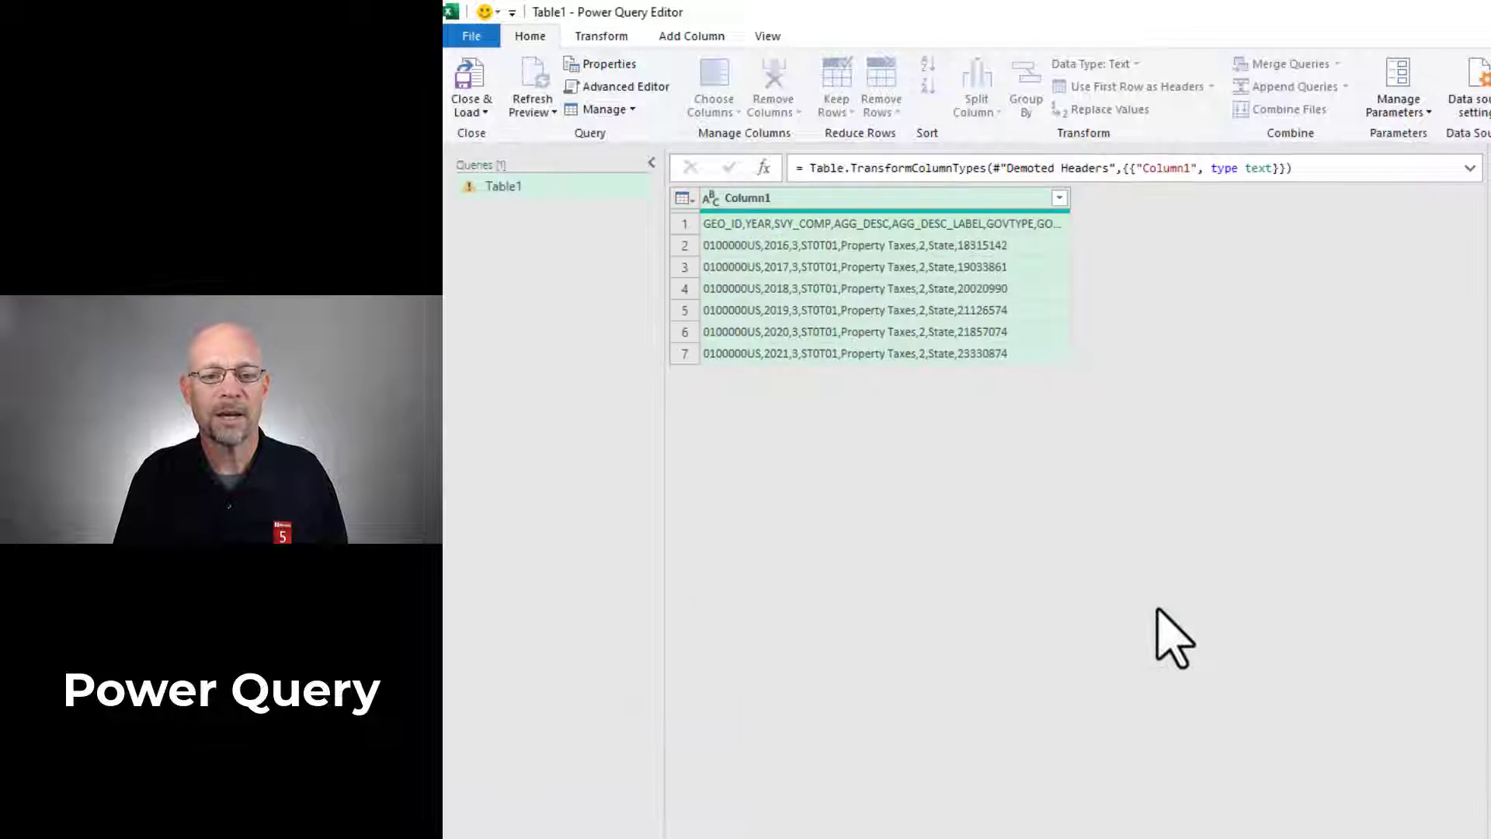
Split Column1 at each comma, promote the first row to headers, and choose Close & Load To.
left_click(974, 85)
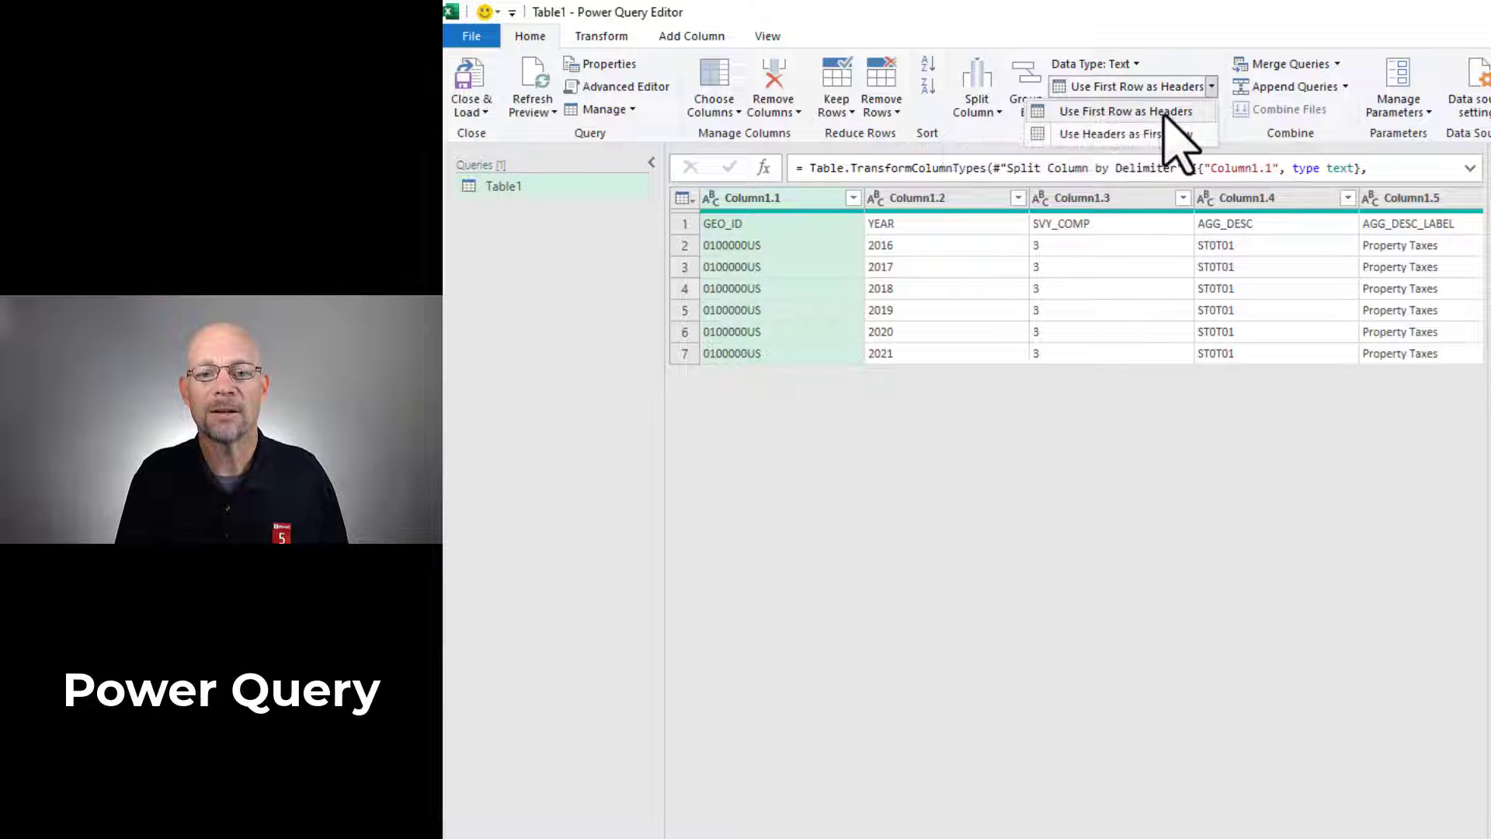
left_click(1126, 110)
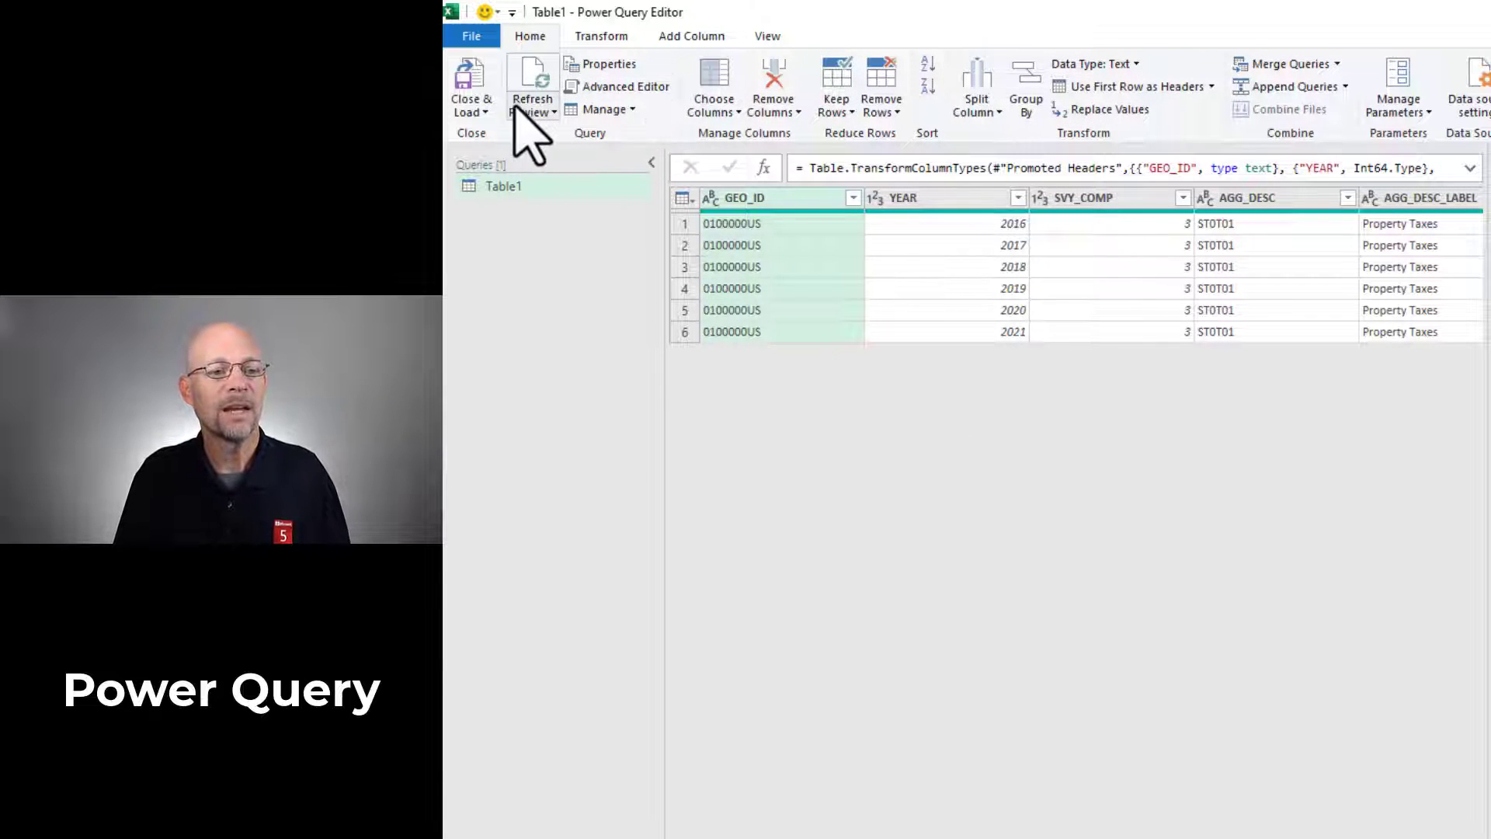
left_click(470, 85)
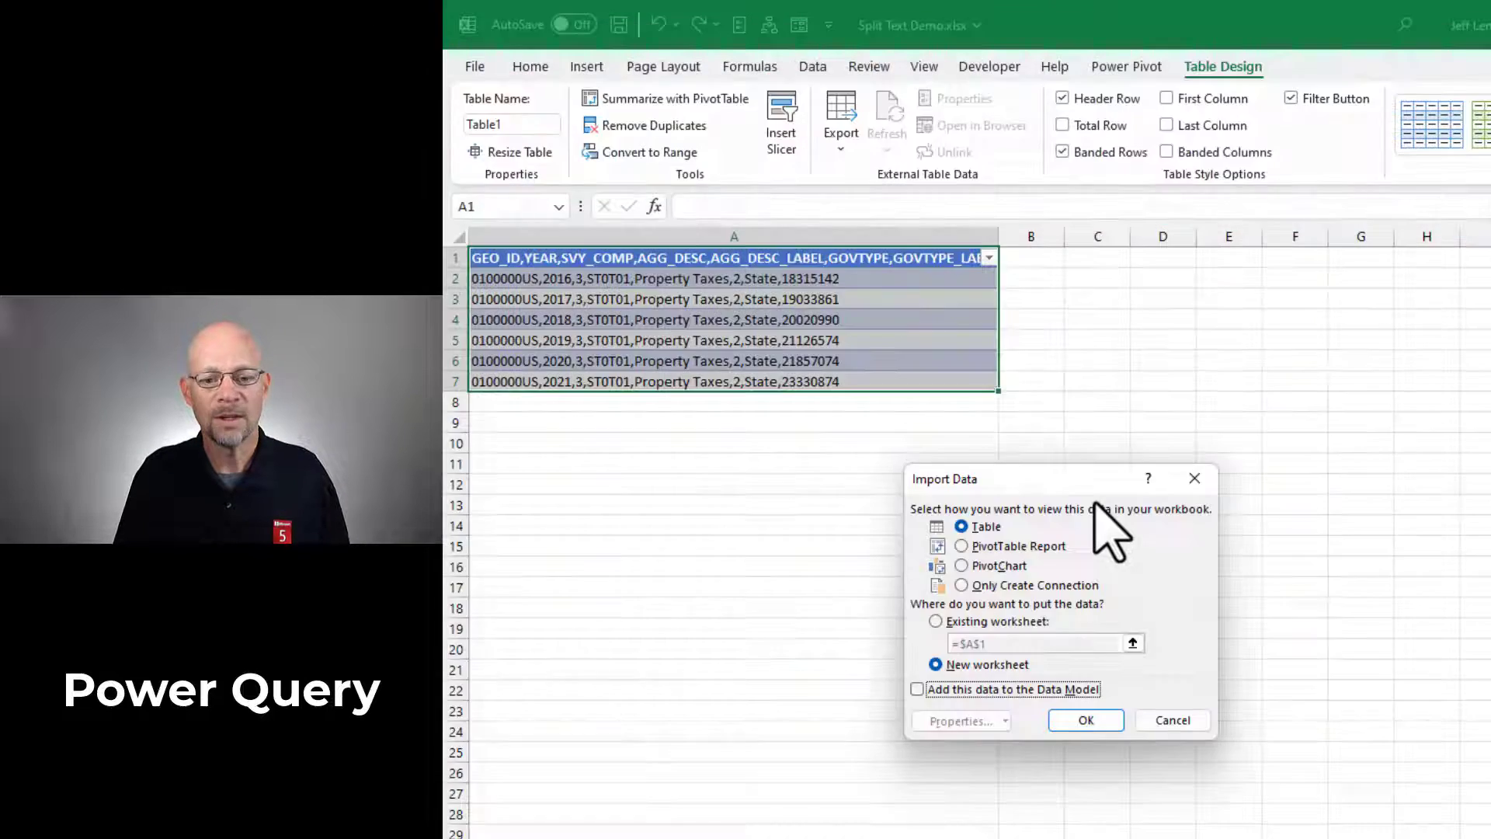
mouse_move(970, 685)
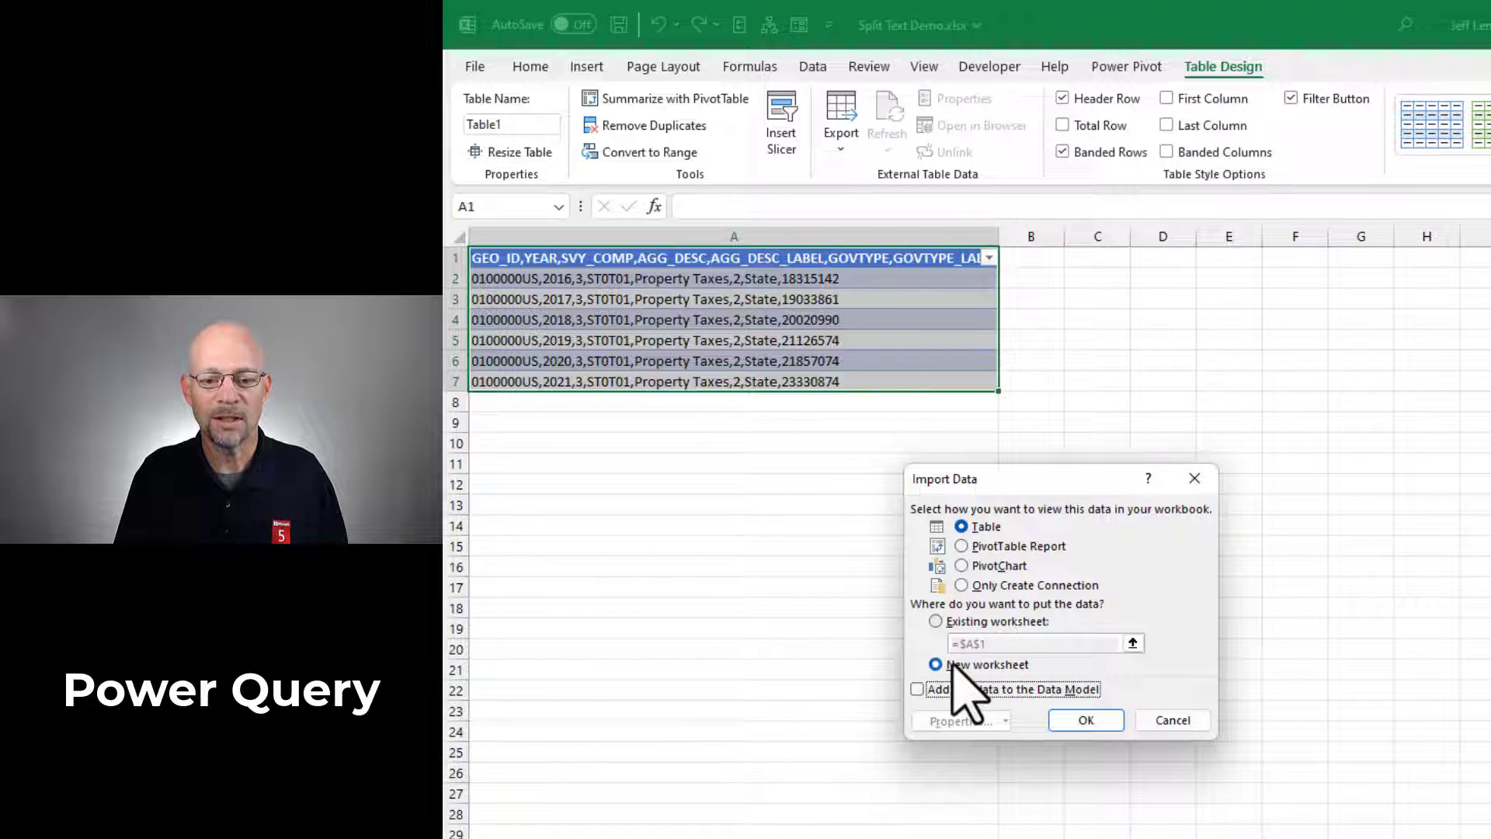
Confirm Import Data with Table and New worksheet selected.
left_click(1084, 720)
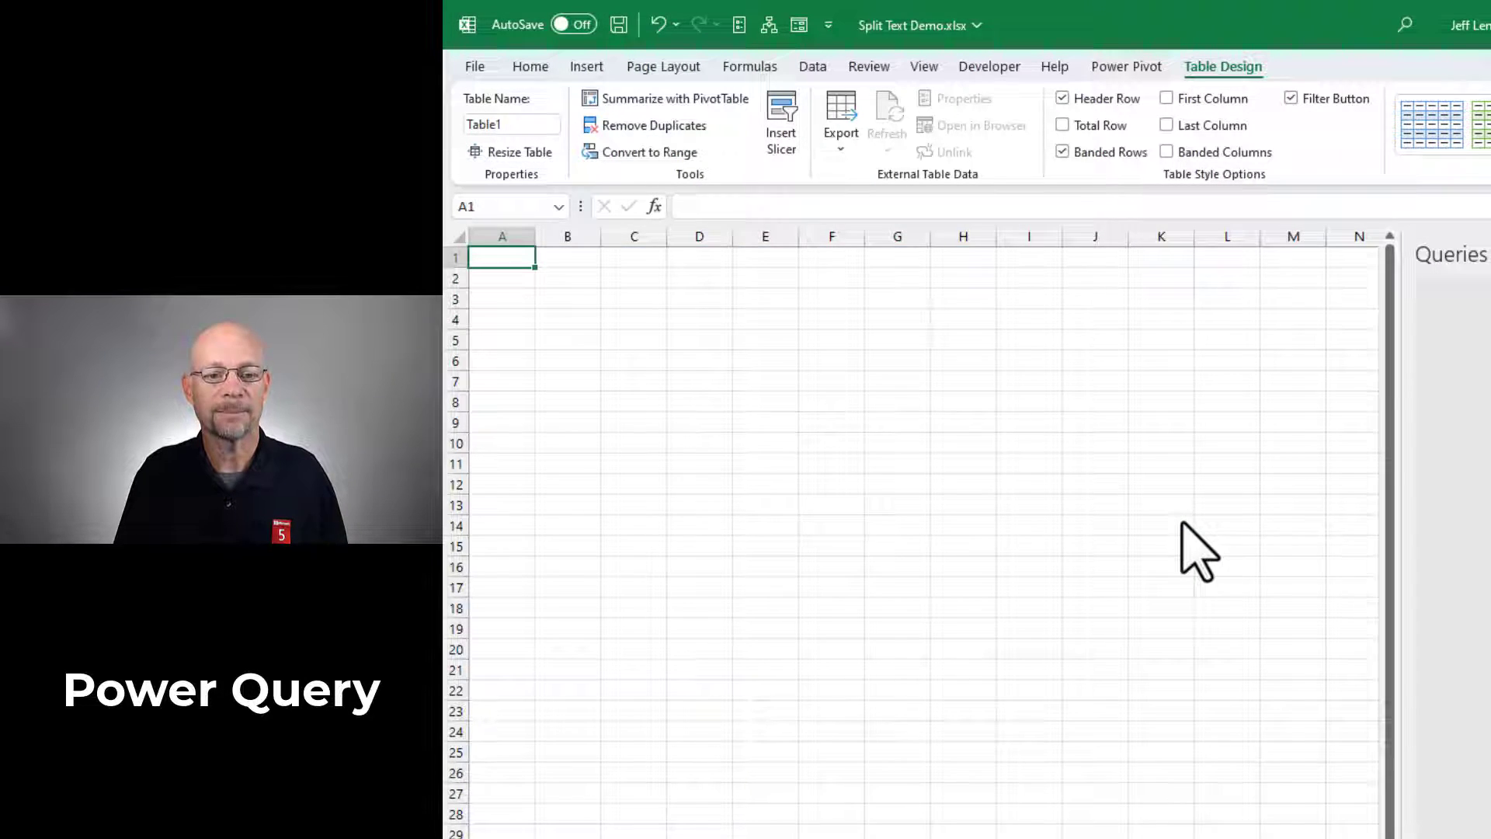